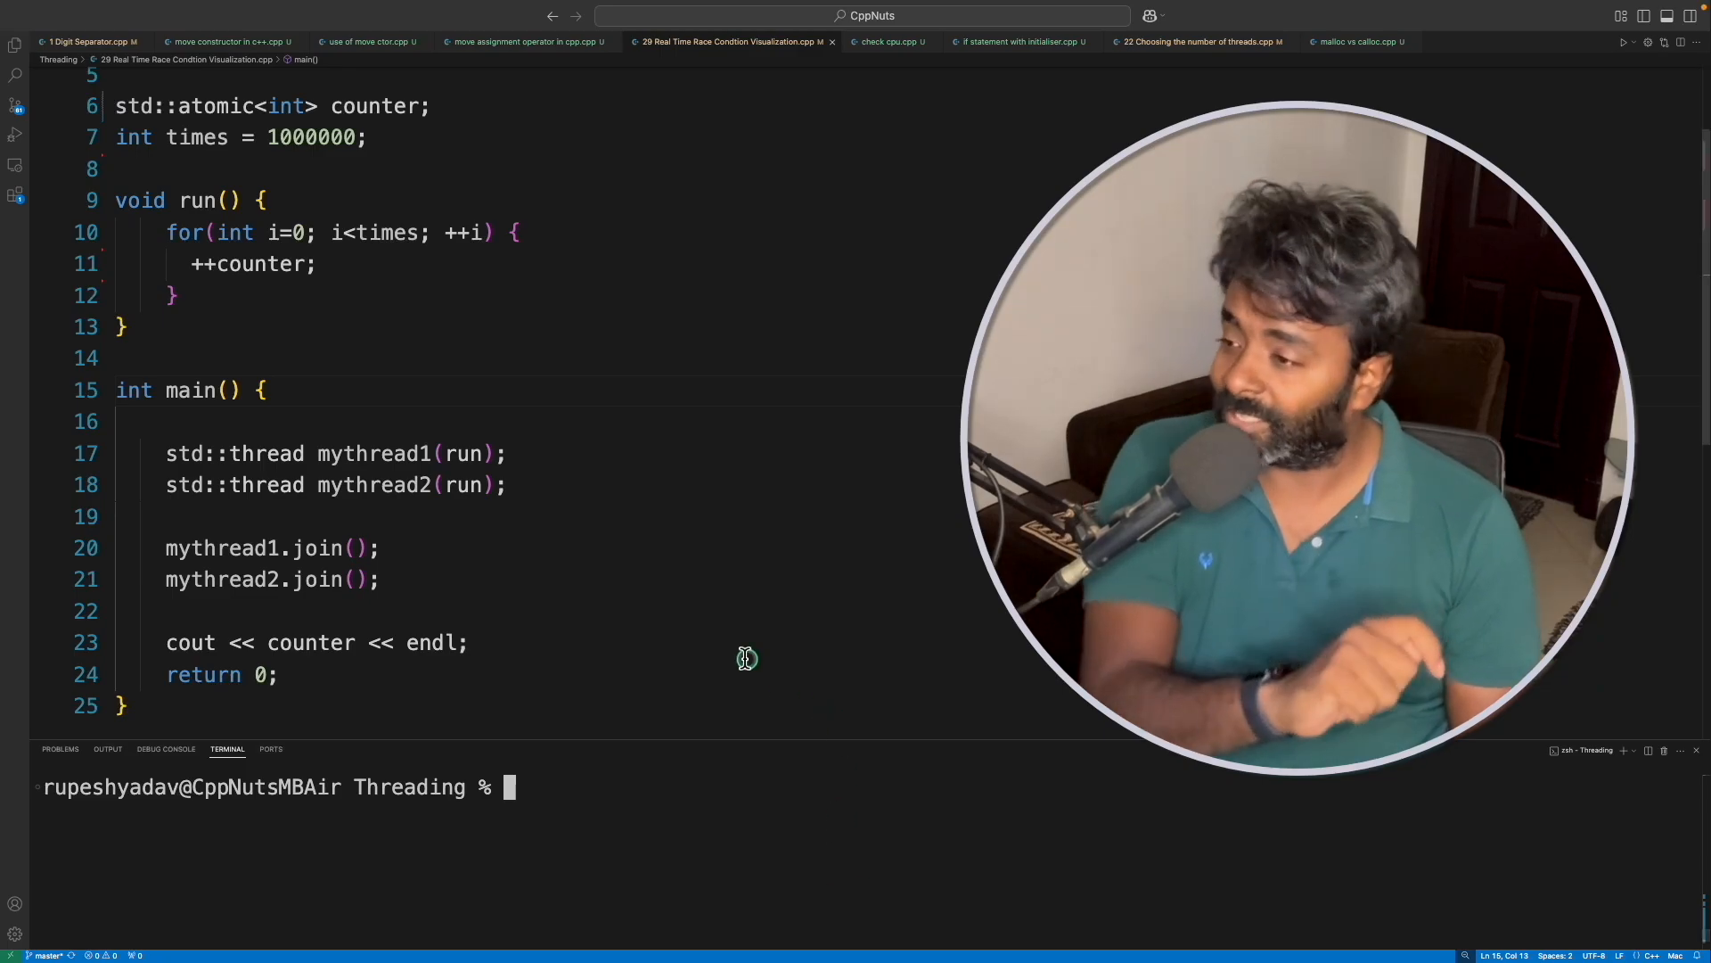
Declare counter as a plain int instead of std::atomic<int>.
{"action": "double_click", "coordinate": [215, 106]}
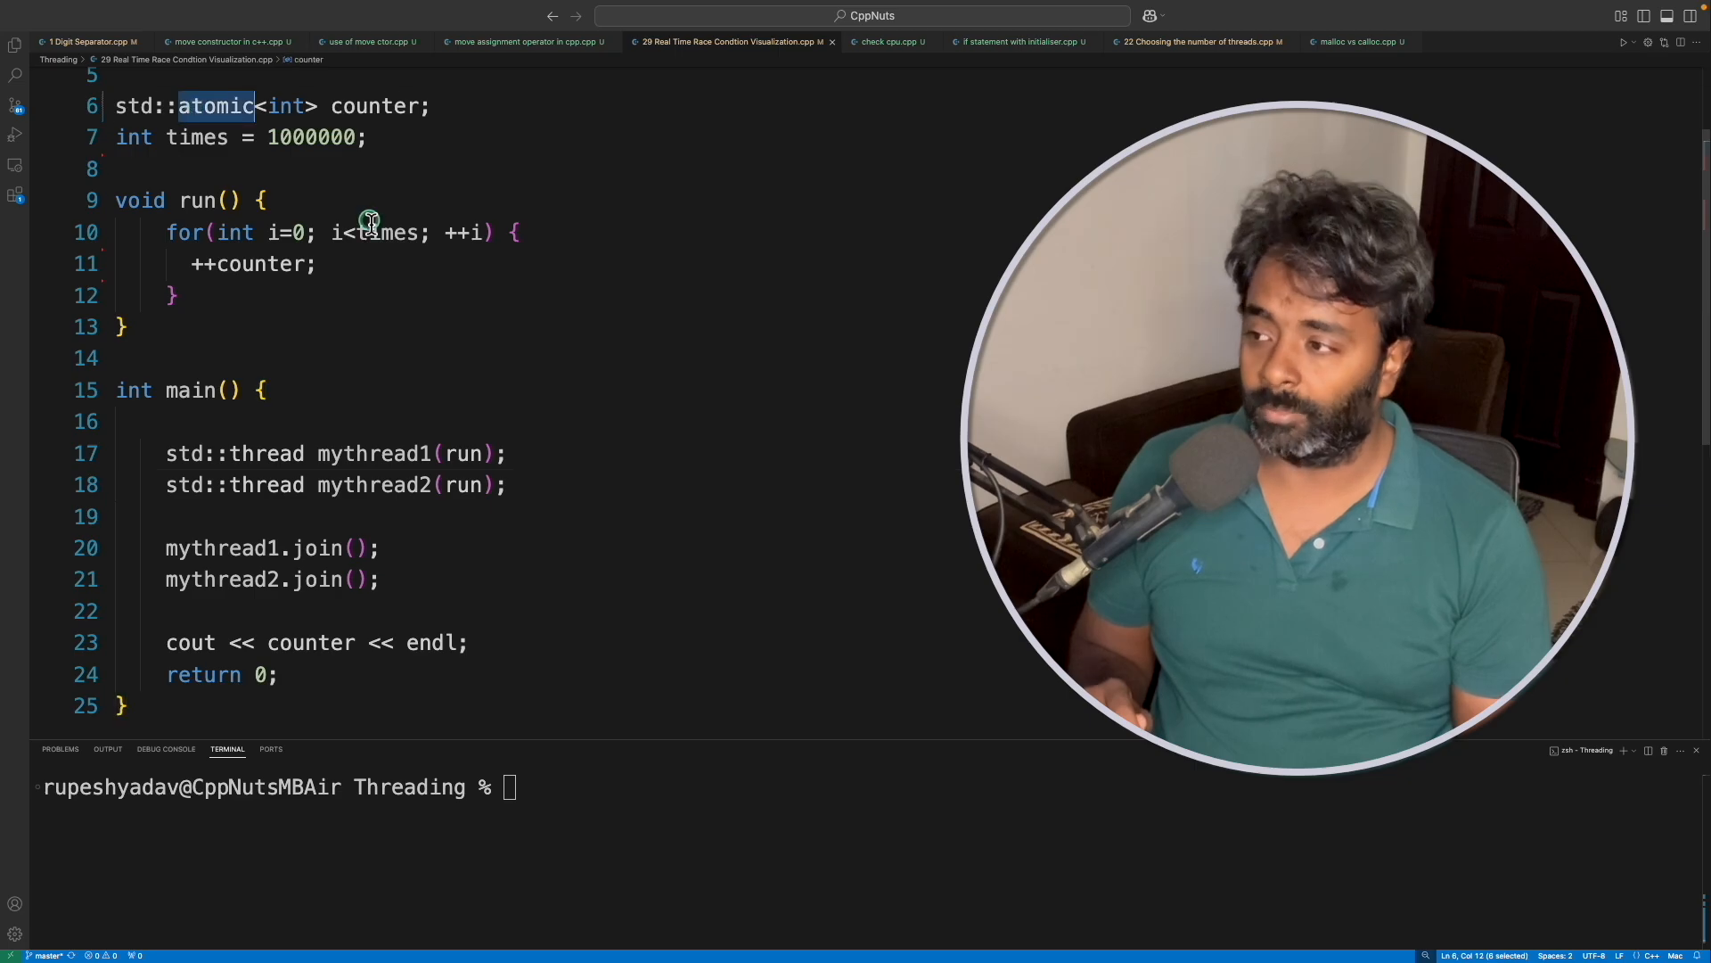
{"action": "scroll", "scroll_direction": "up", "scroll_amount": 3}
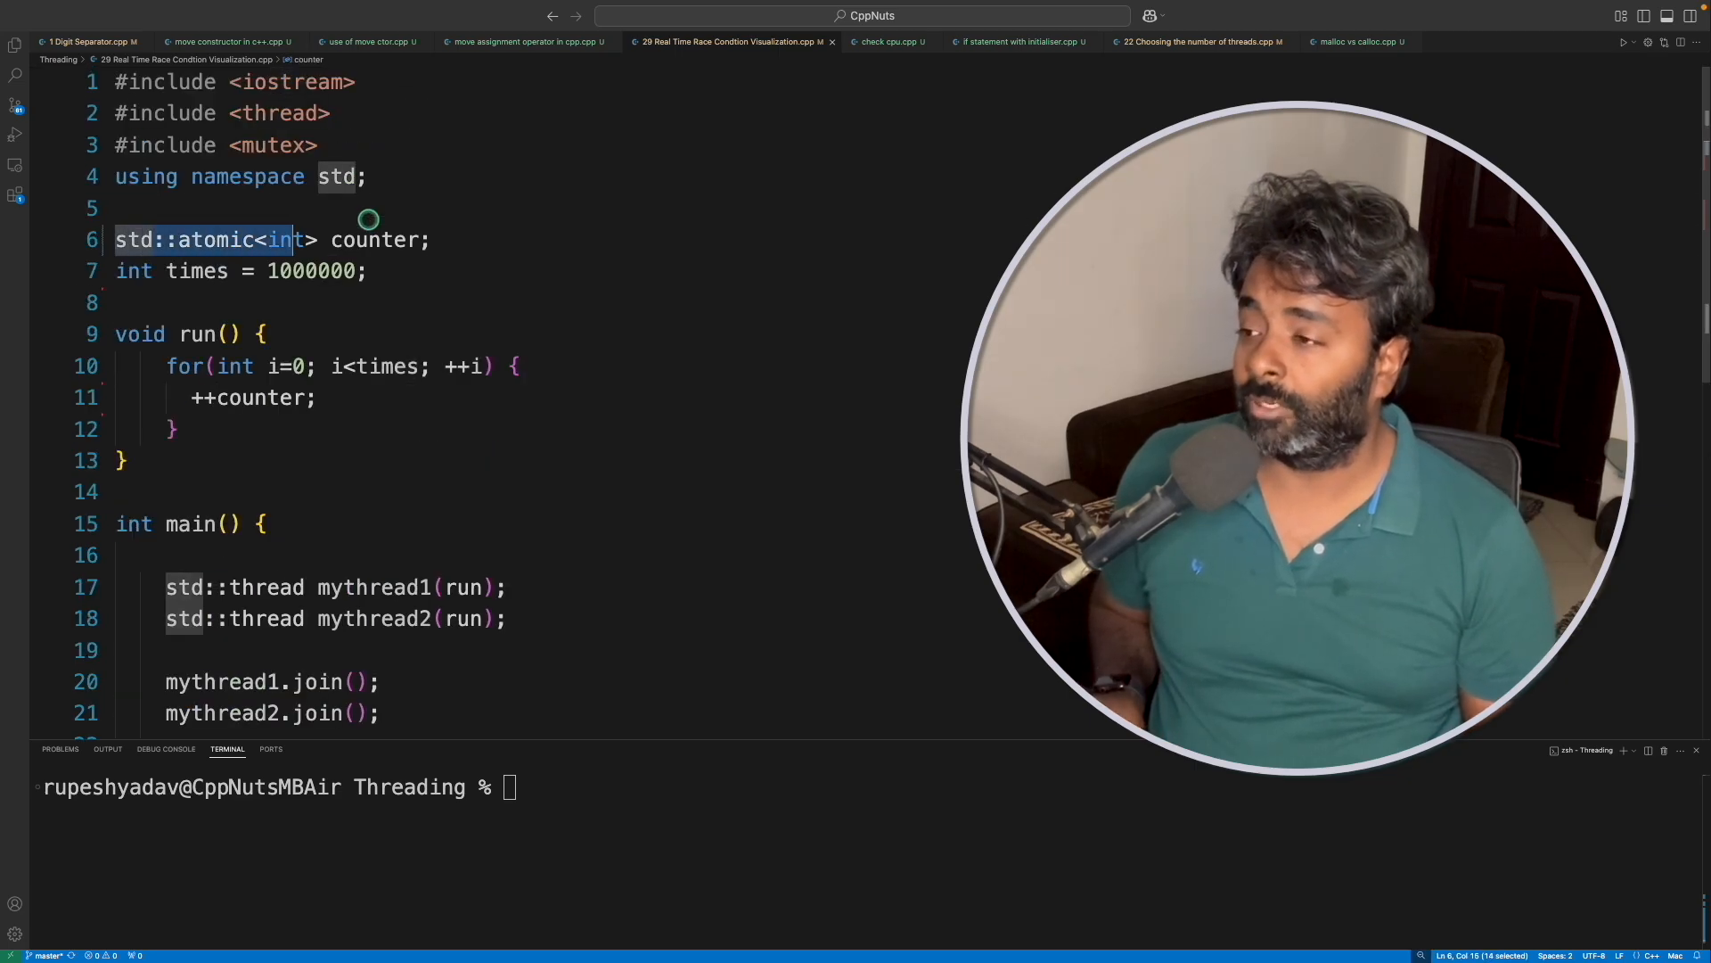
{"action": "type", "text": "int counter;"}
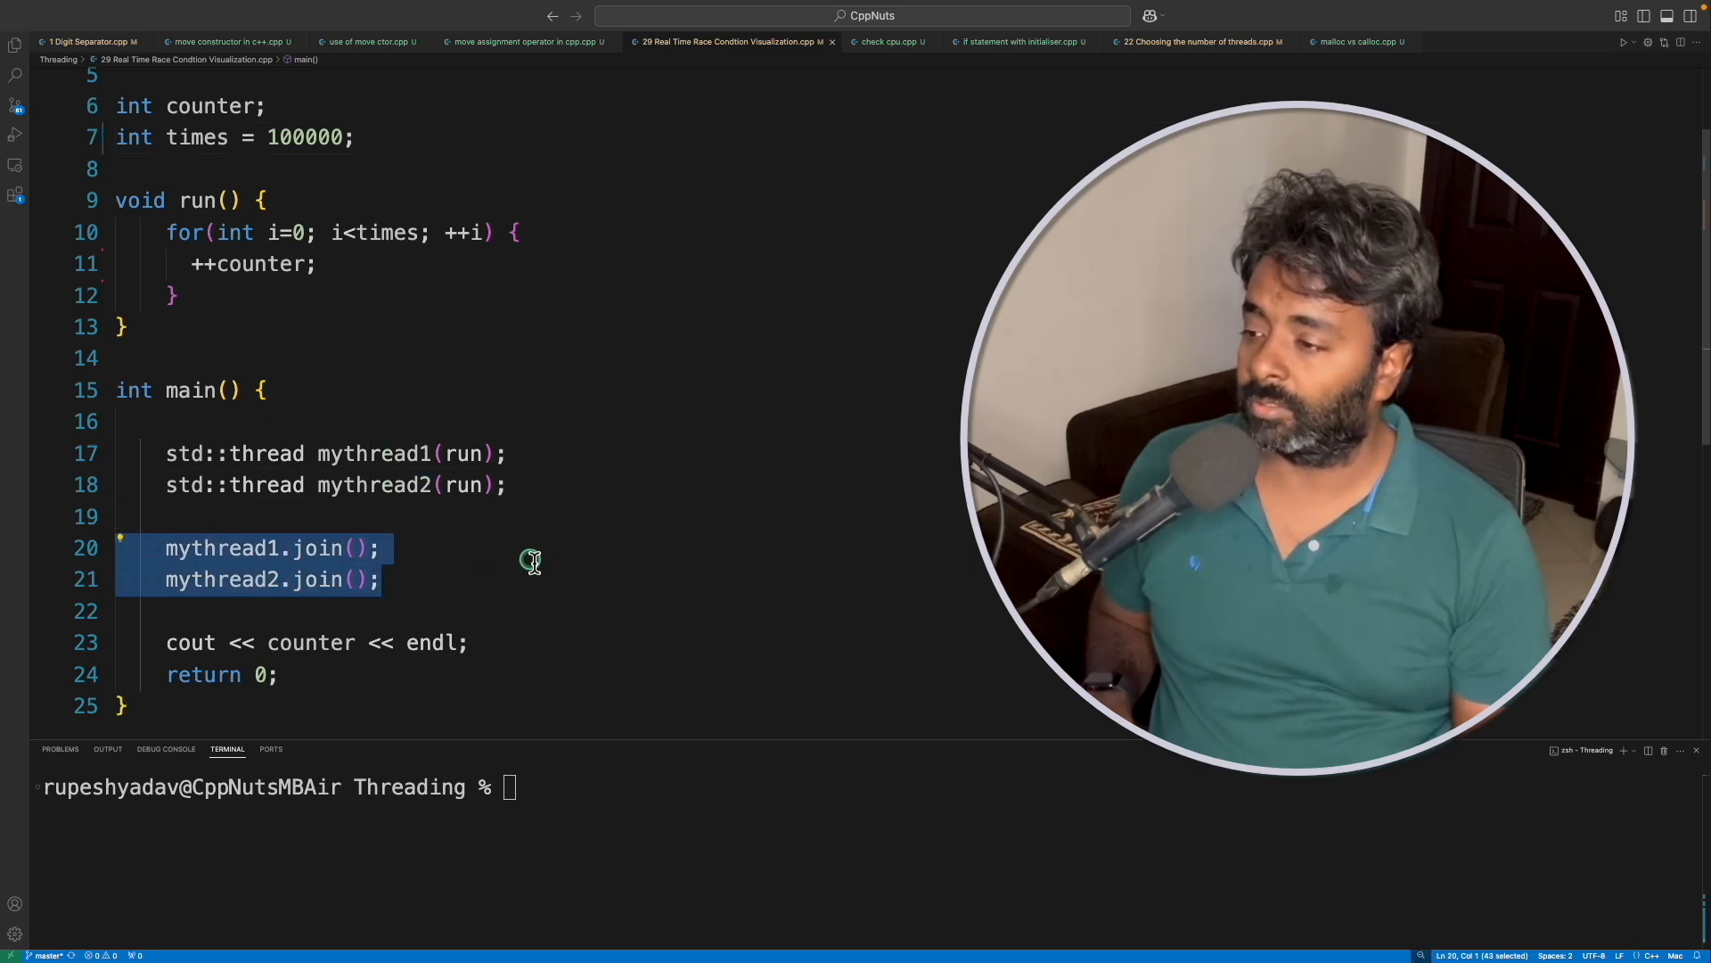
Change the per-thread loop count from 1000000 to 100000.
{"action": "left_click", "coordinate": [396, 578]}
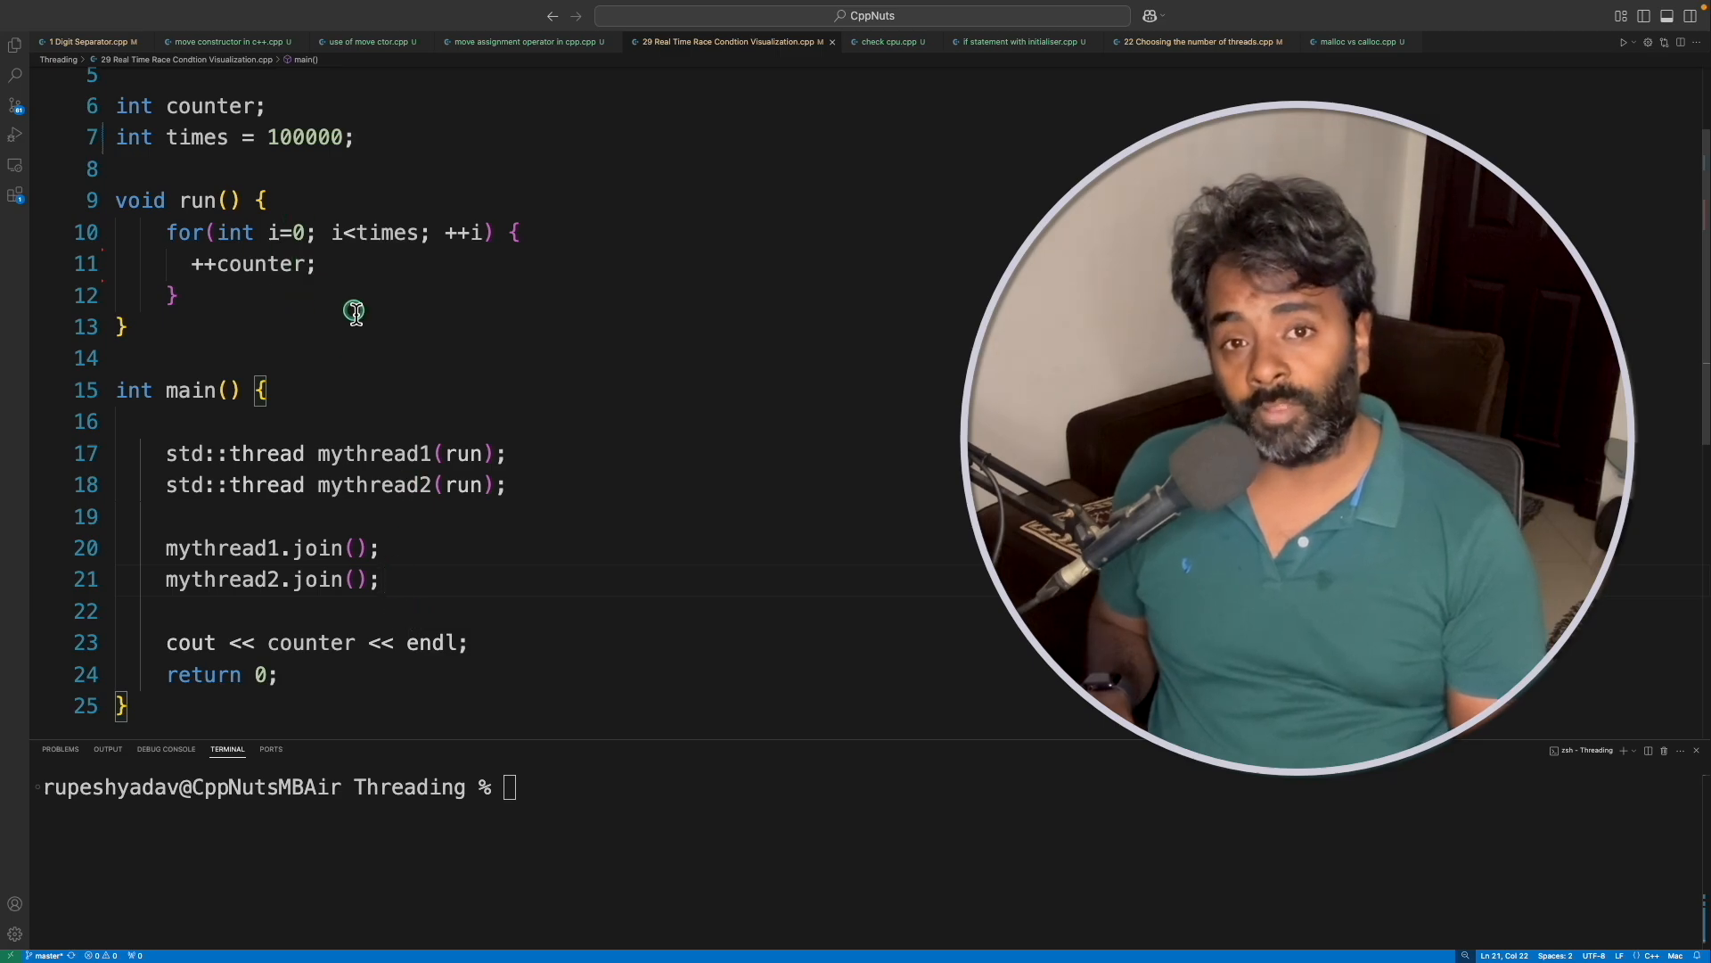
{"action": "mouse_move", "coordinate": [343, 273]}
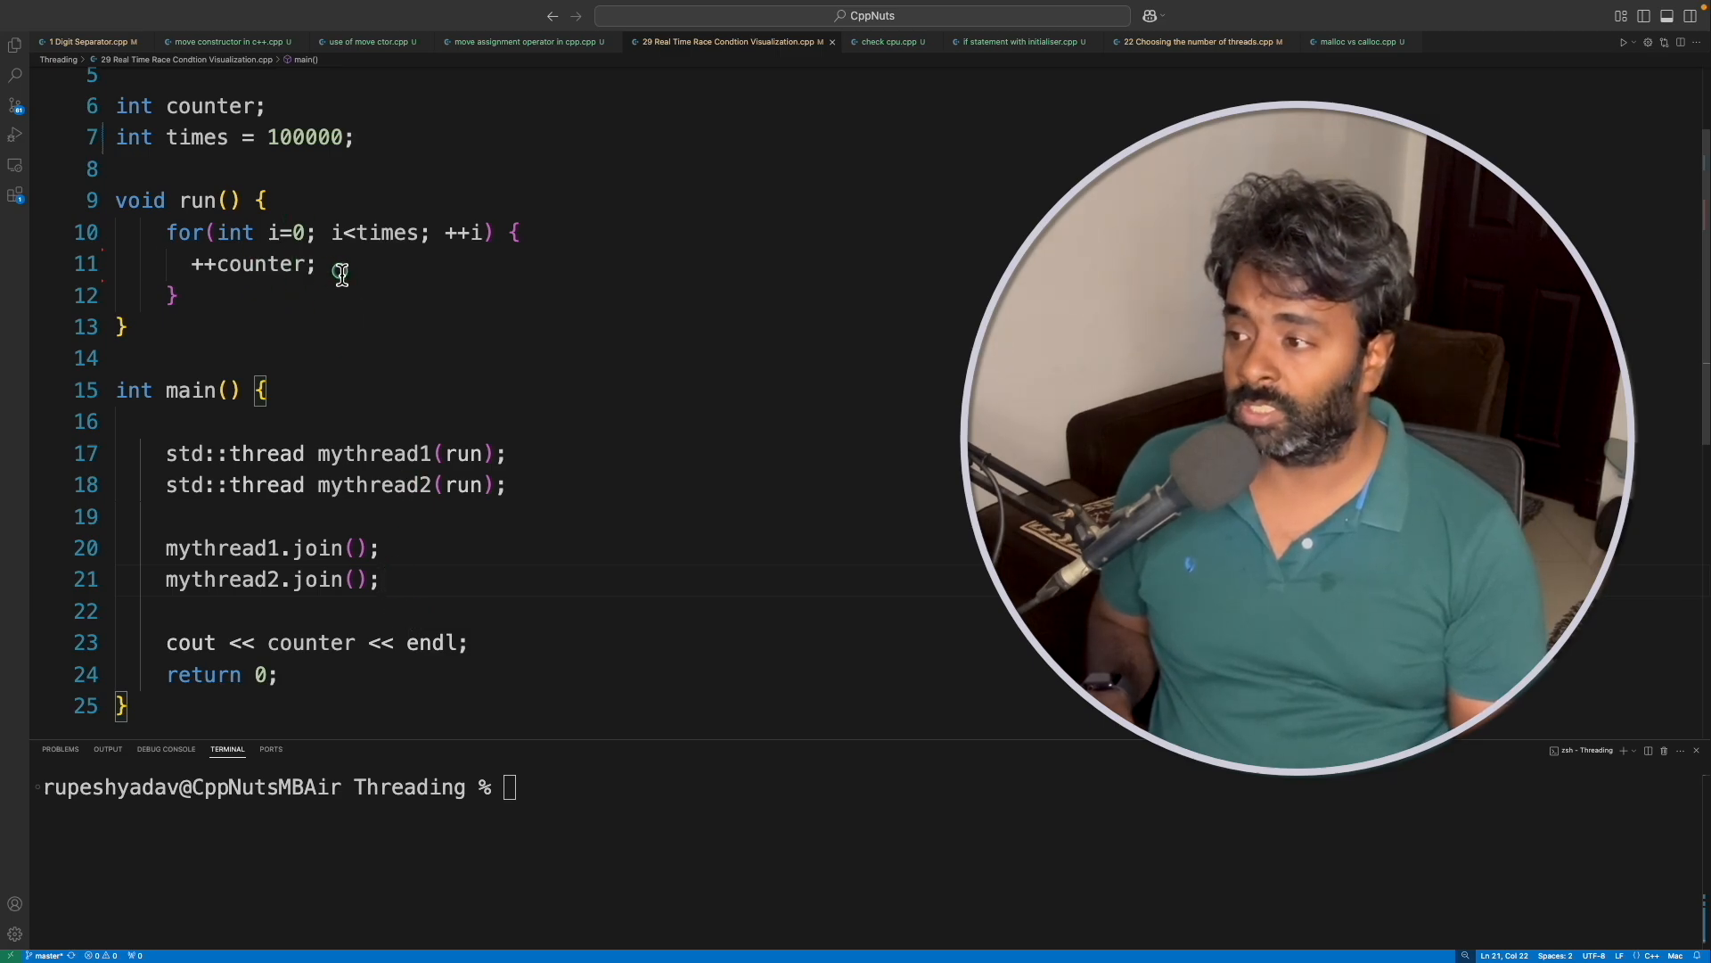
{"action": "left_click", "coordinate": [319, 264]}
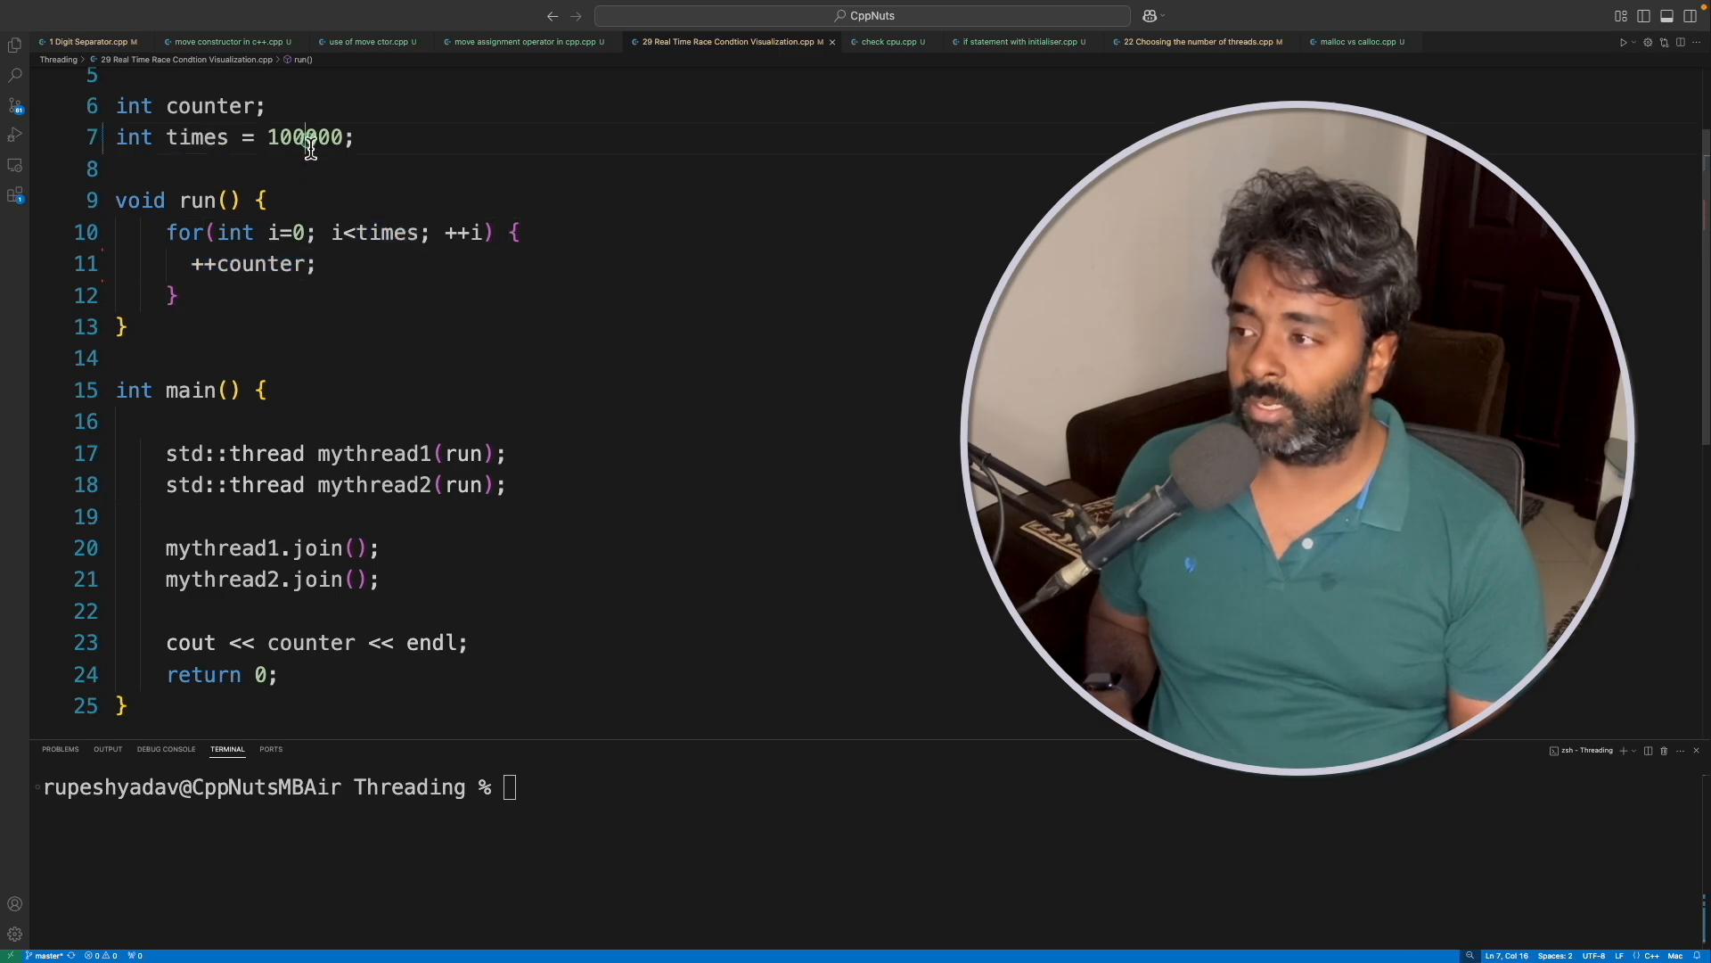
{"action": "double_click", "coordinate": [310, 642]}
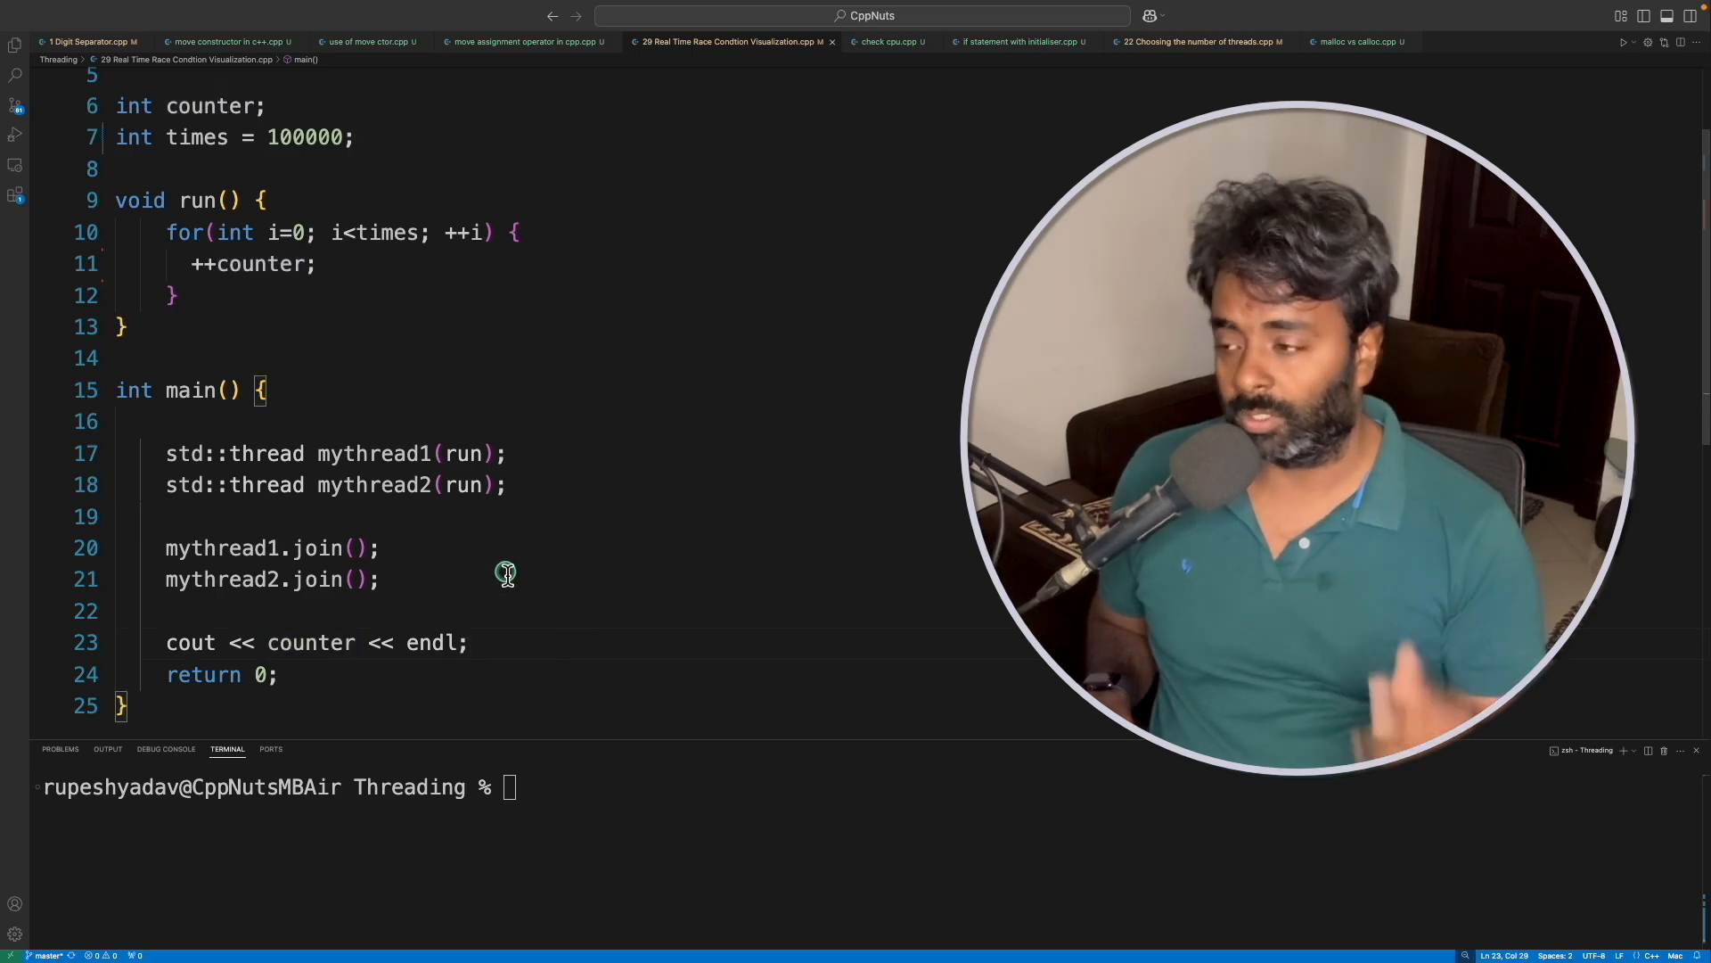
Run ./a.out twice, getting inconsistent totals like 100444 and 103679 instead of 200000.
{"action": "type", "text": "./a.out"}
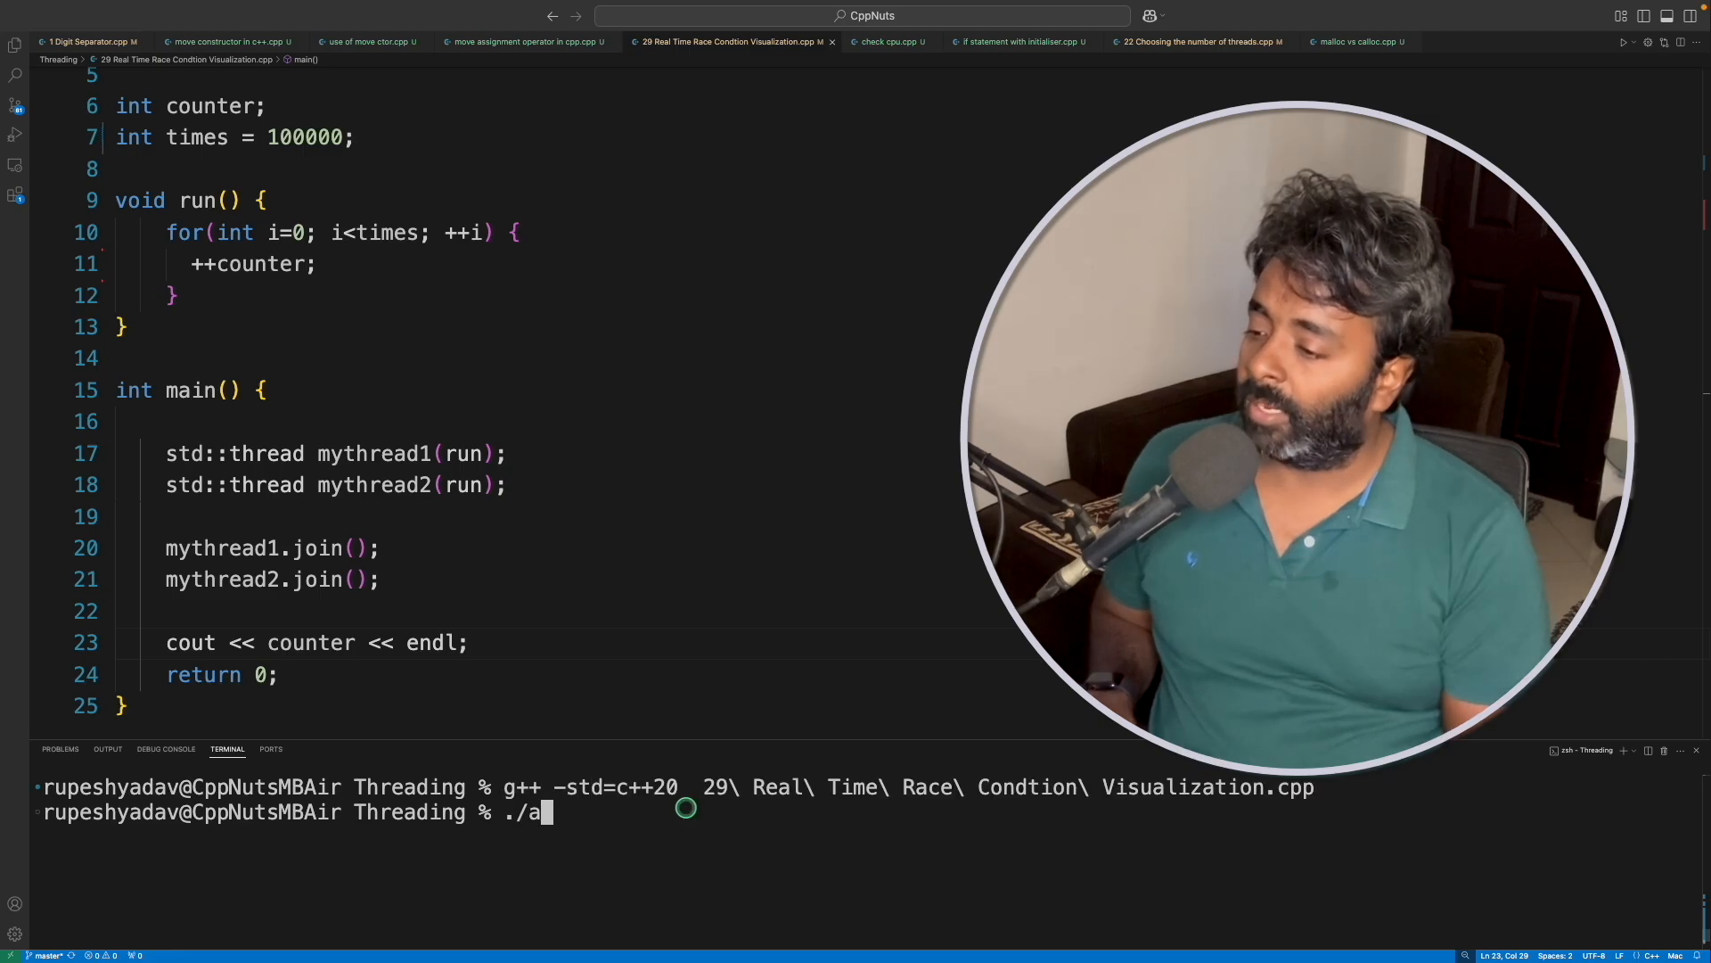
{"action": "key", "text": "Return"}
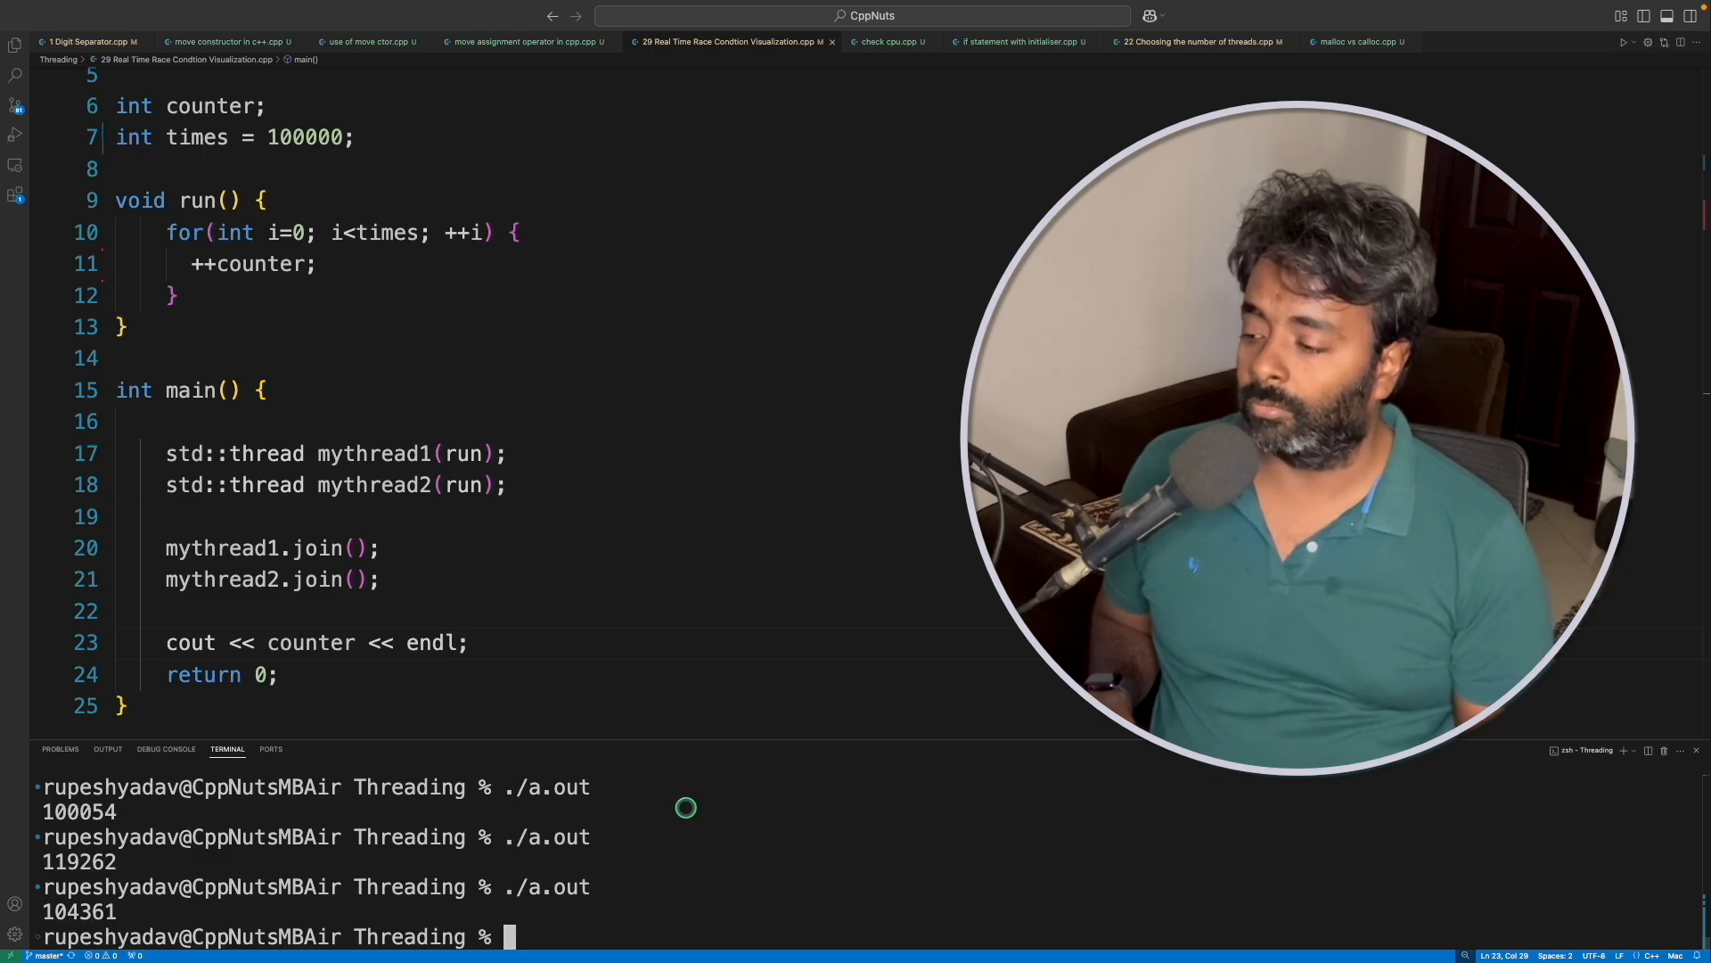
{"action": "type", "text": "./a.out"}
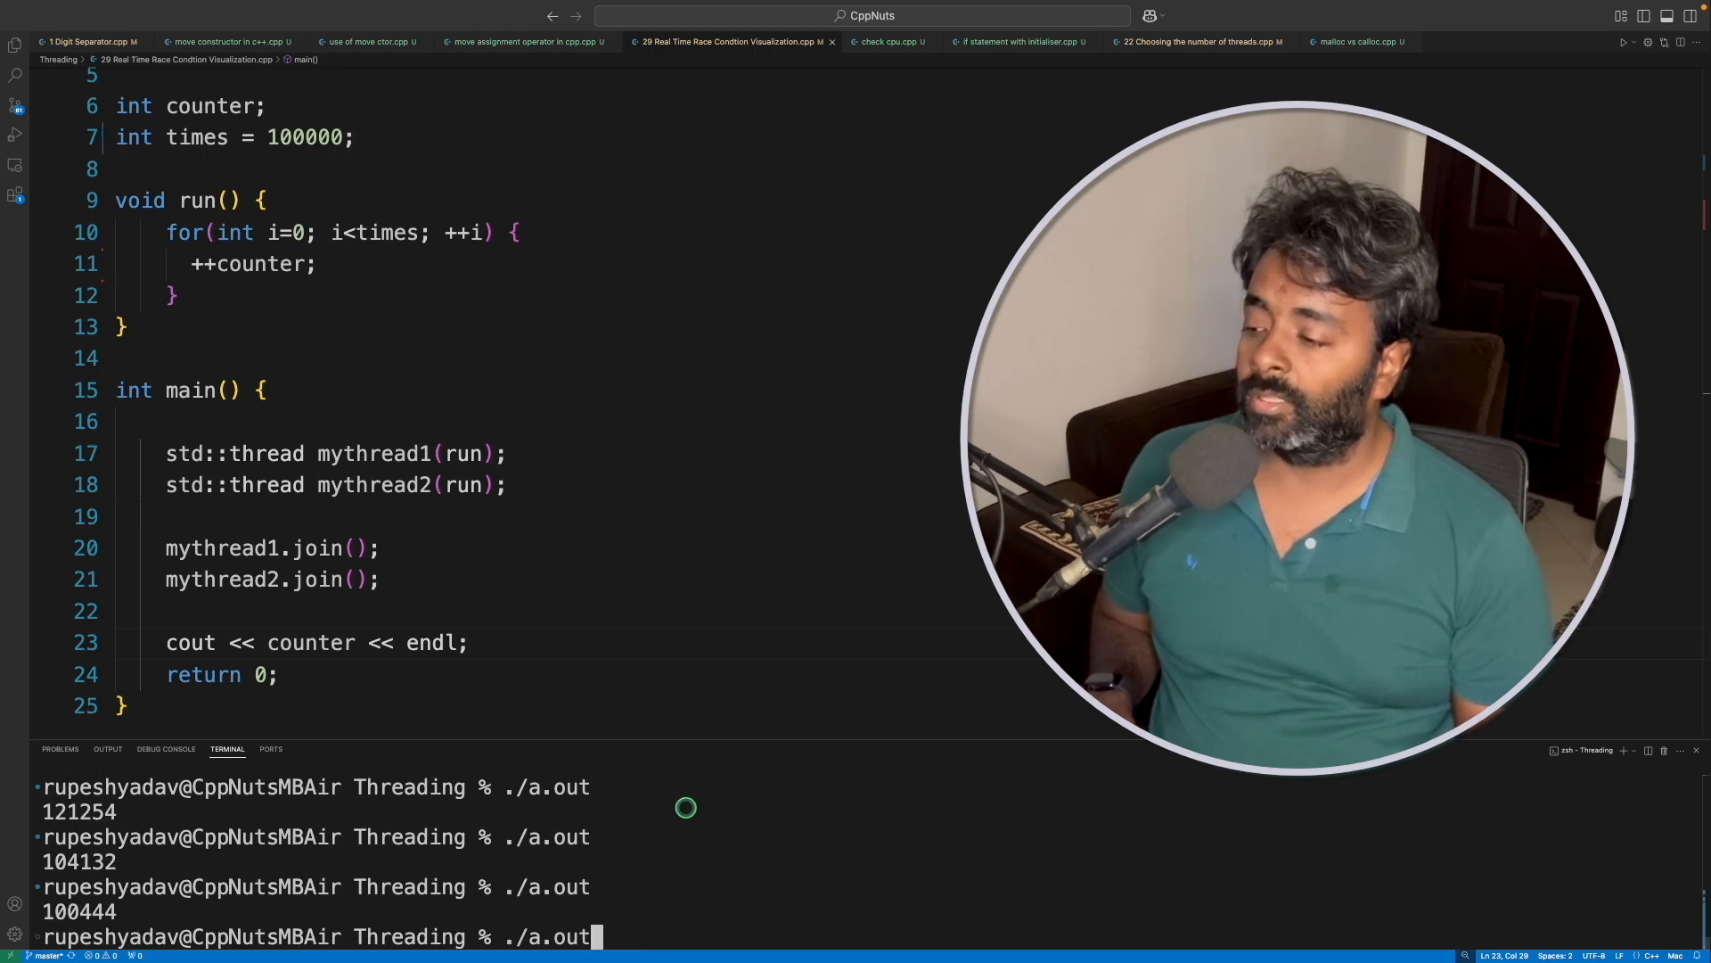
{"action": "key", "text": "Return"}
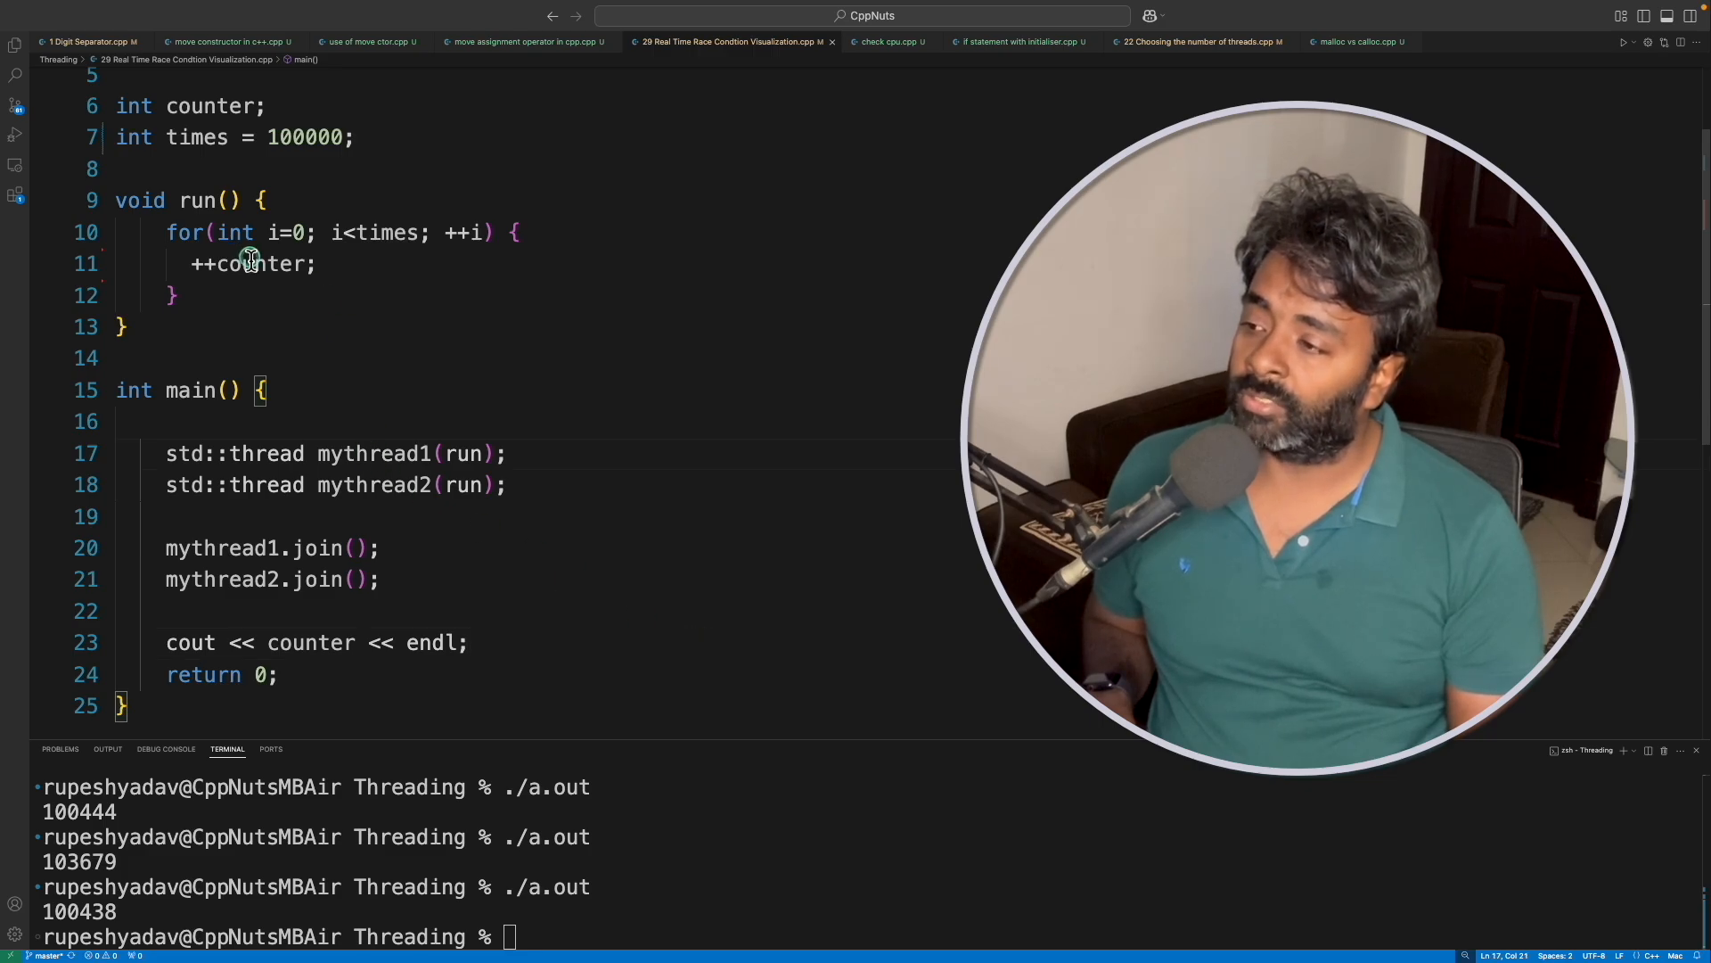
{"action": "left_click", "coordinate": [253, 264]}
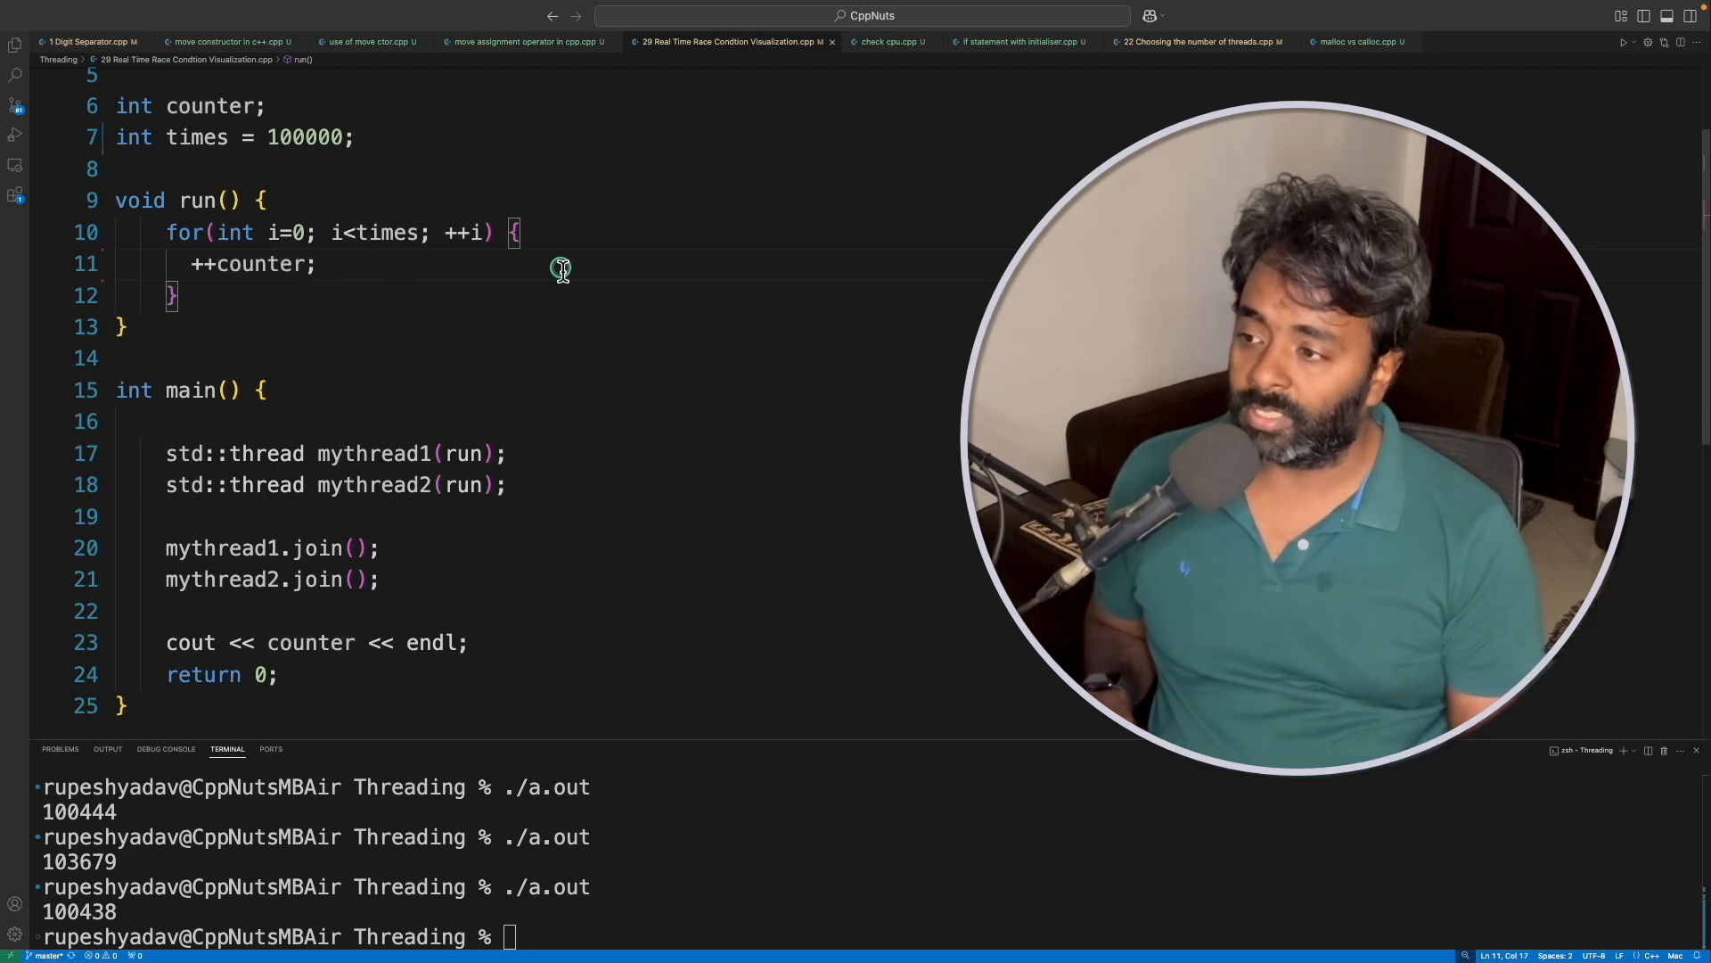
{"action": "type", "text": "lock();"}
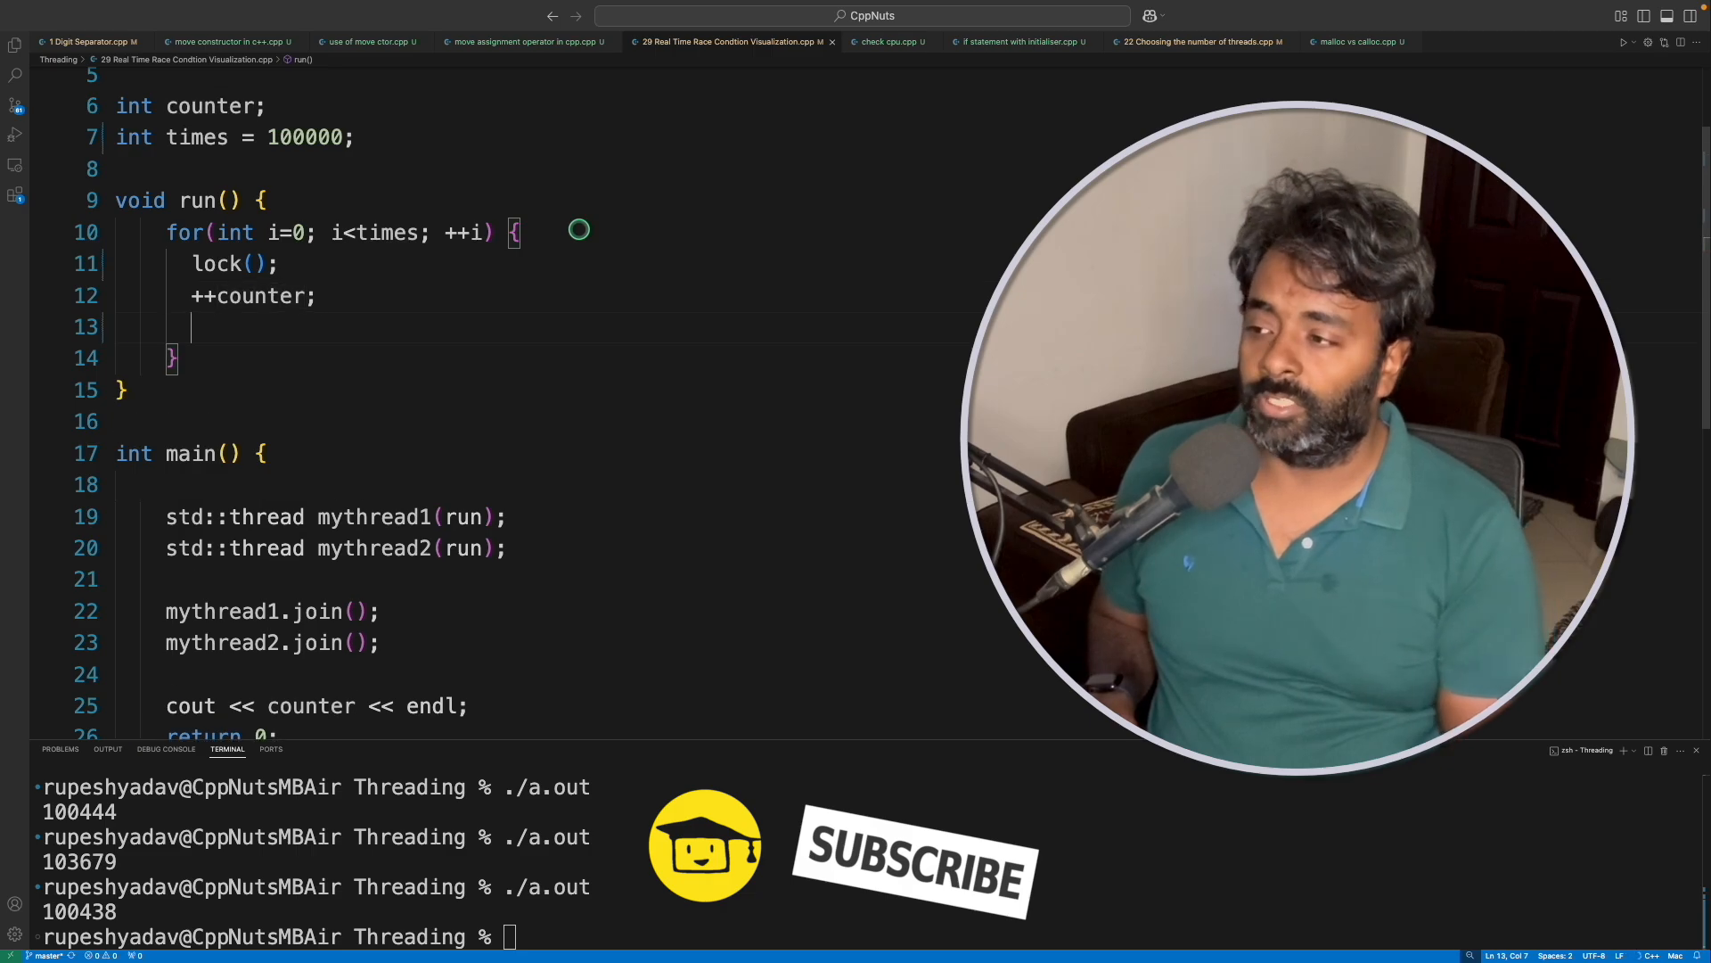
{"action": "type", "text": "unlock();"}
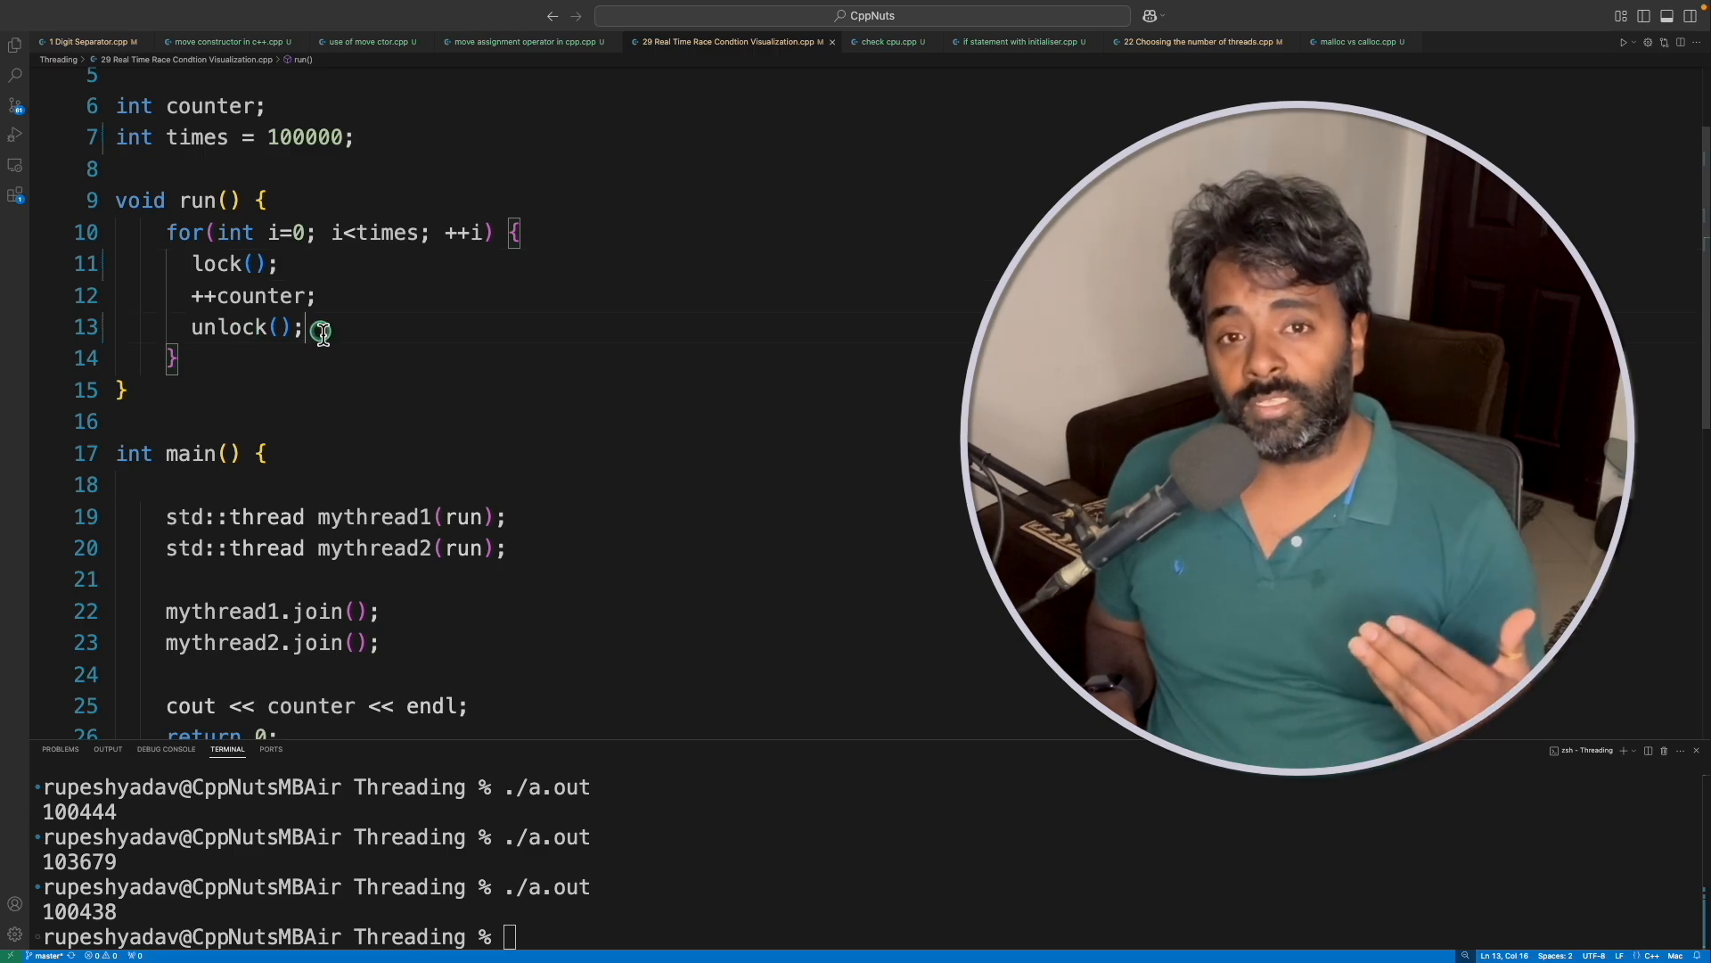
{"action": "double_click", "coordinate": [273, 326]}
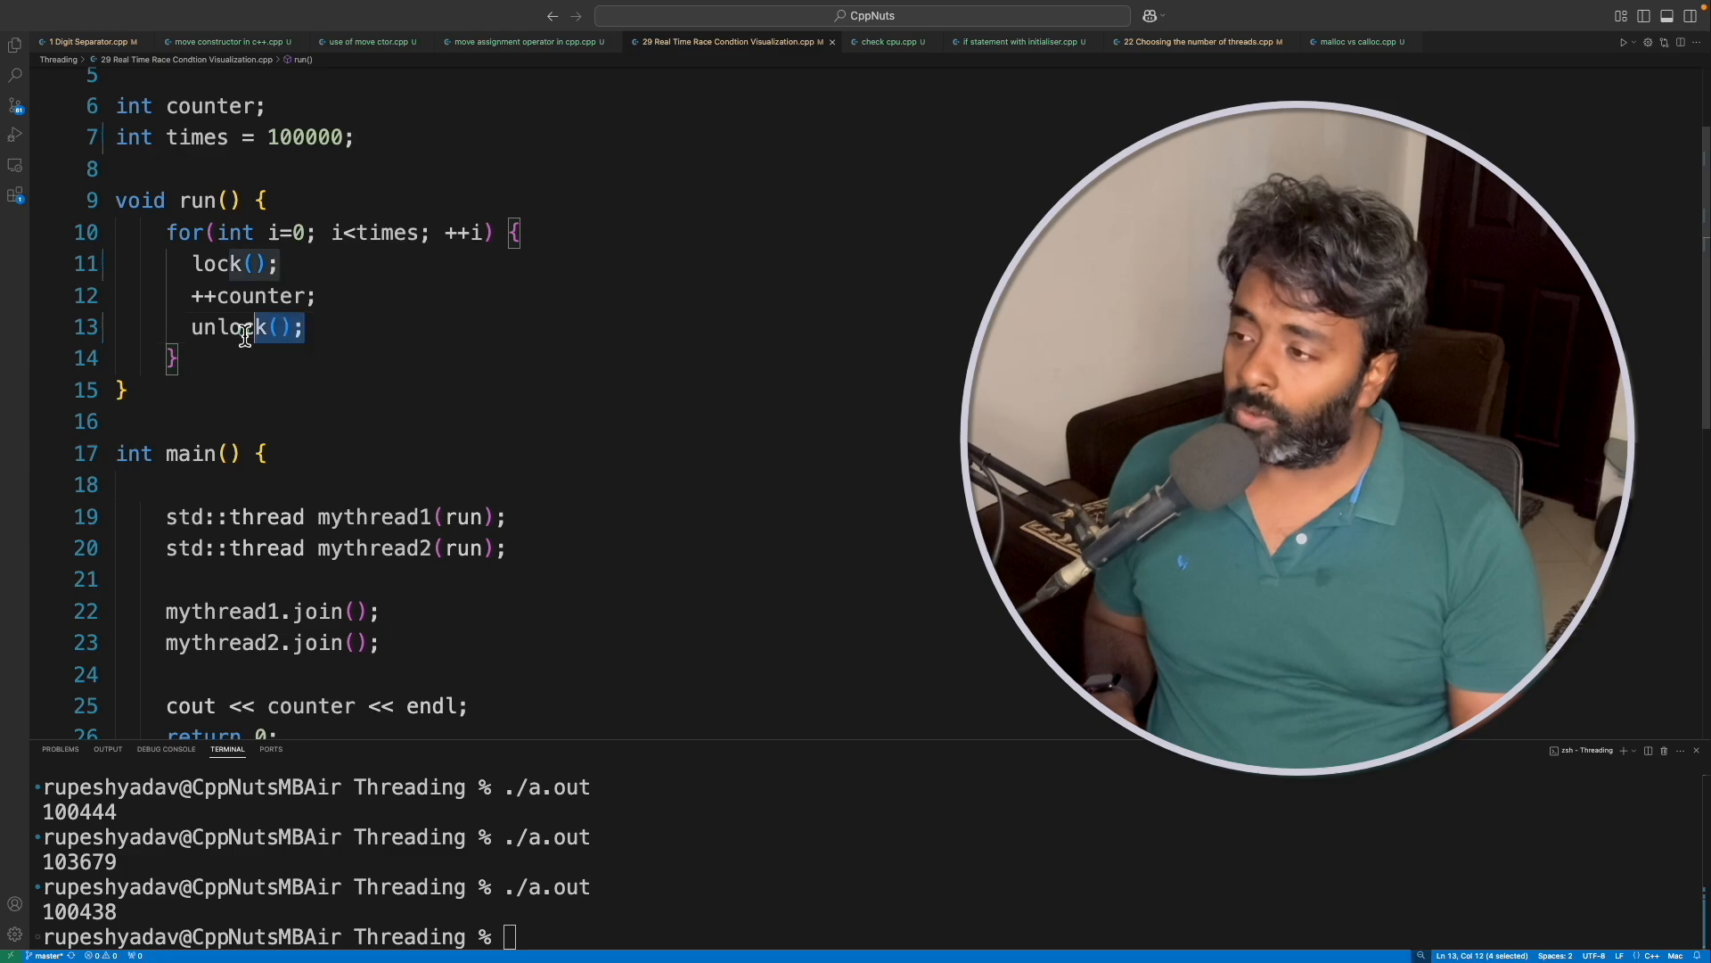
{"action": "key", "text": "Backspace"}
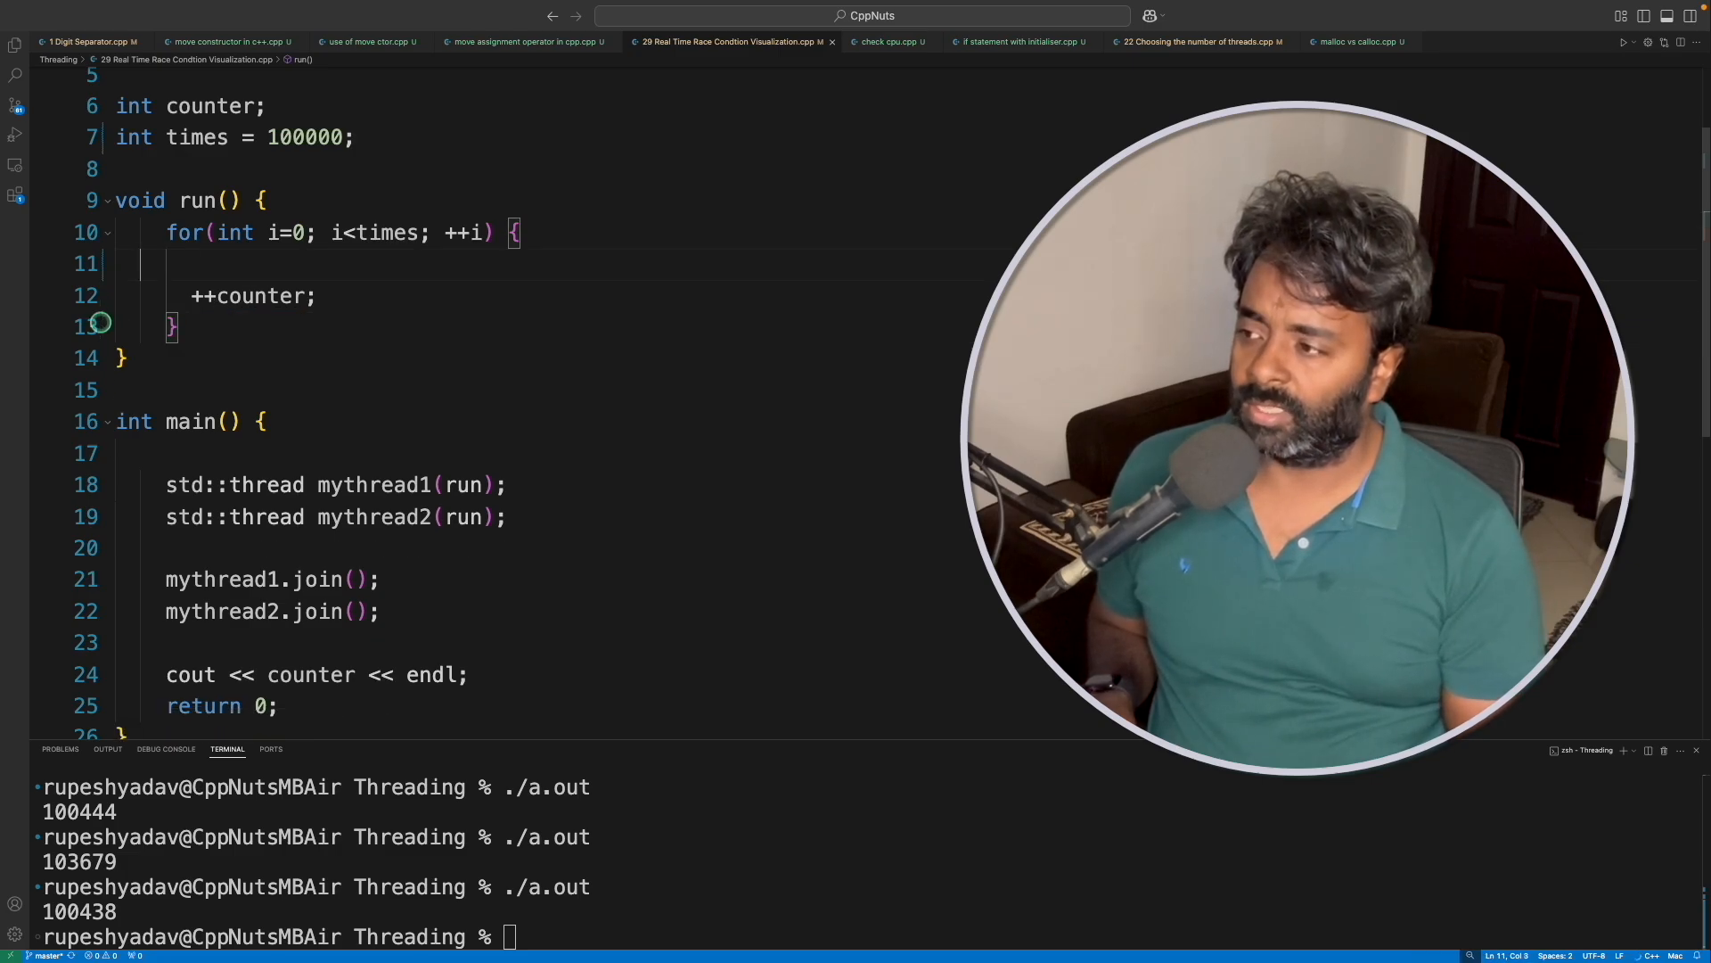
{"action": "key", "text": "Backspace"}
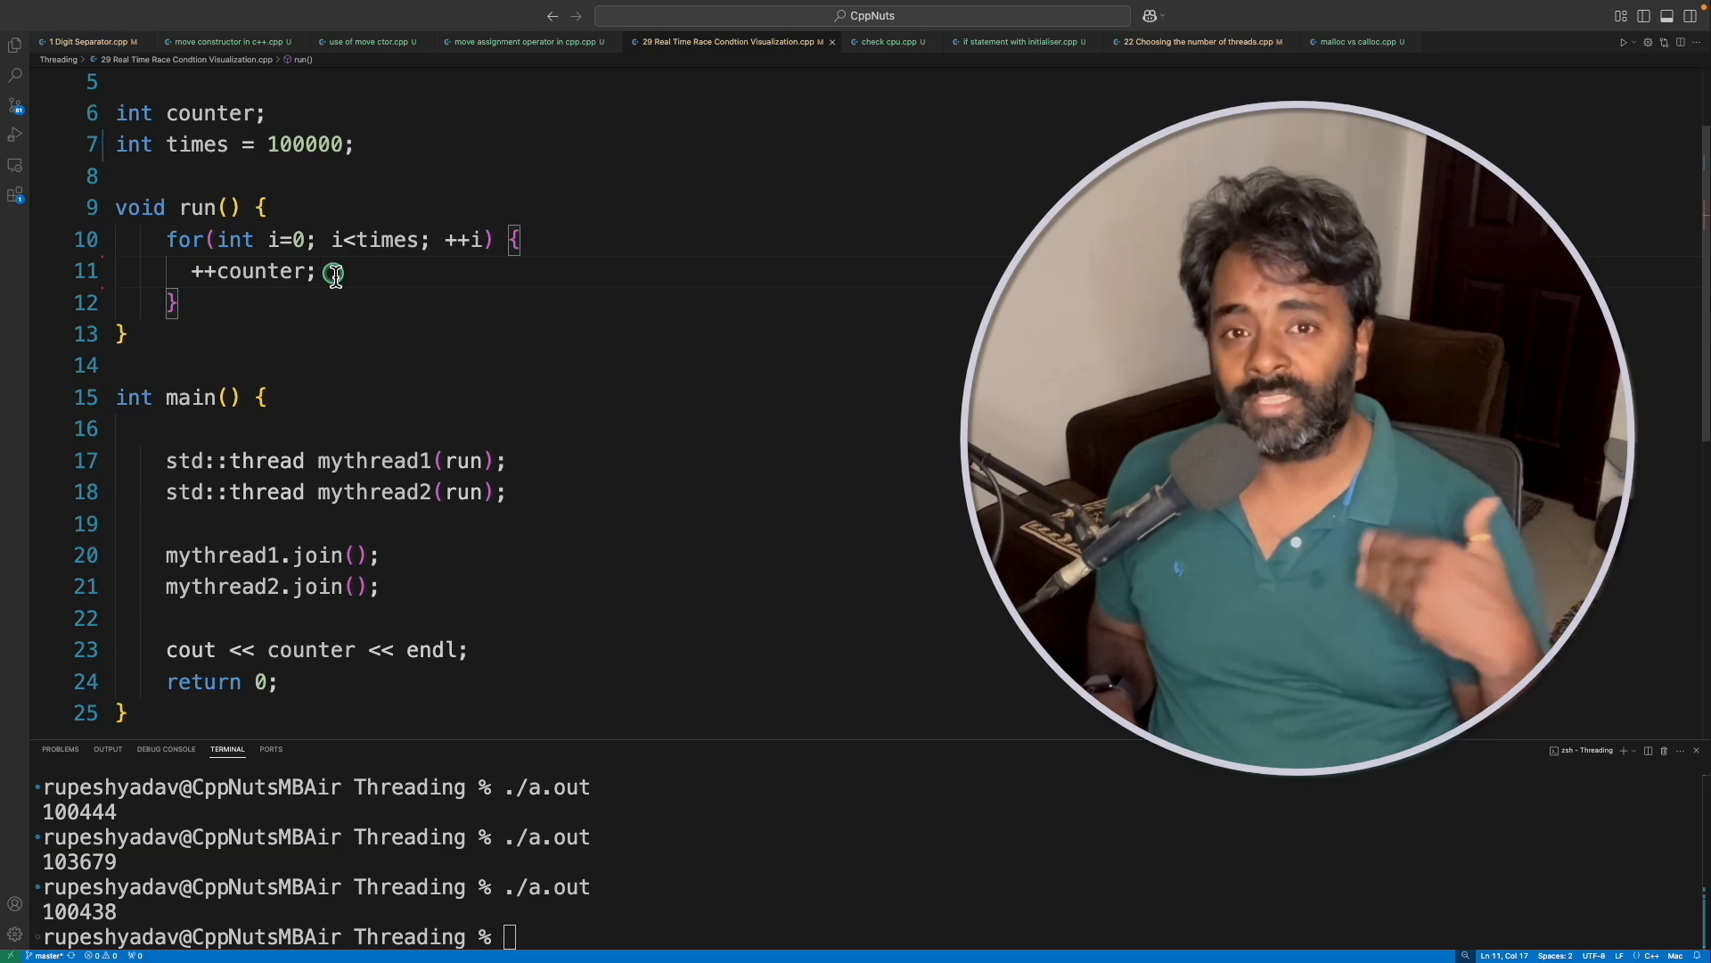
{"action": "mouse_move", "coordinate": [150, 112]}
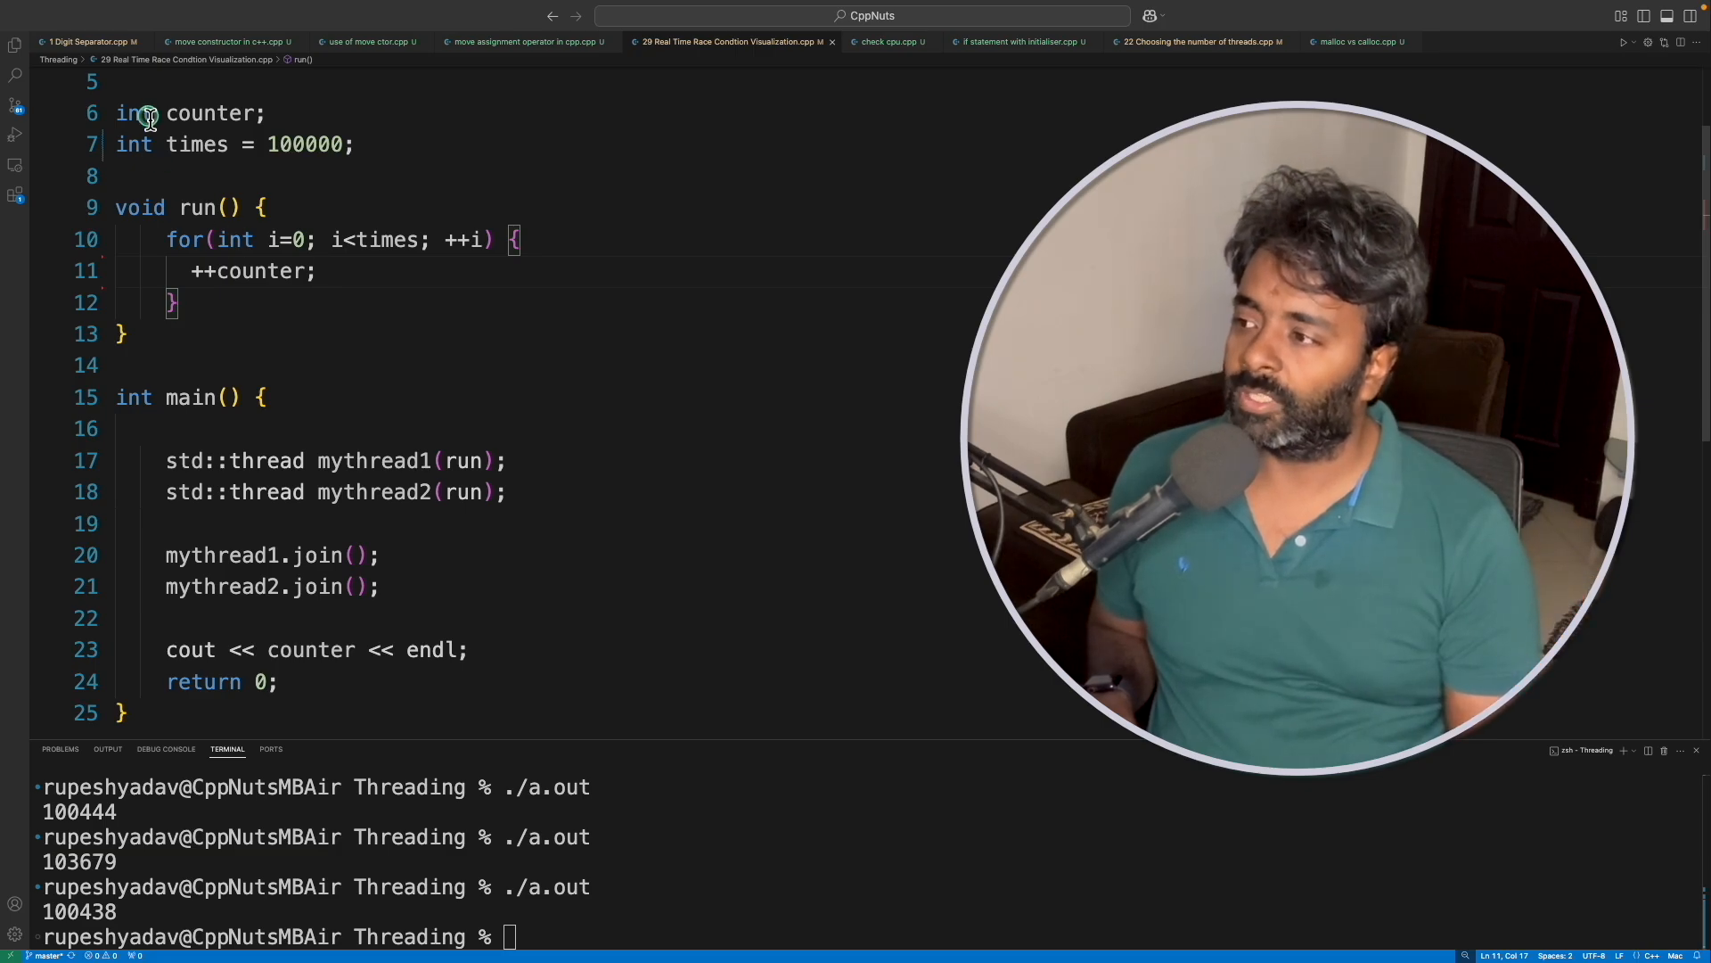
Declare counter as std::atomic<int> again on line 6.
{"action": "scroll", "scroll_direction": "up", "scroll_amount": 3}
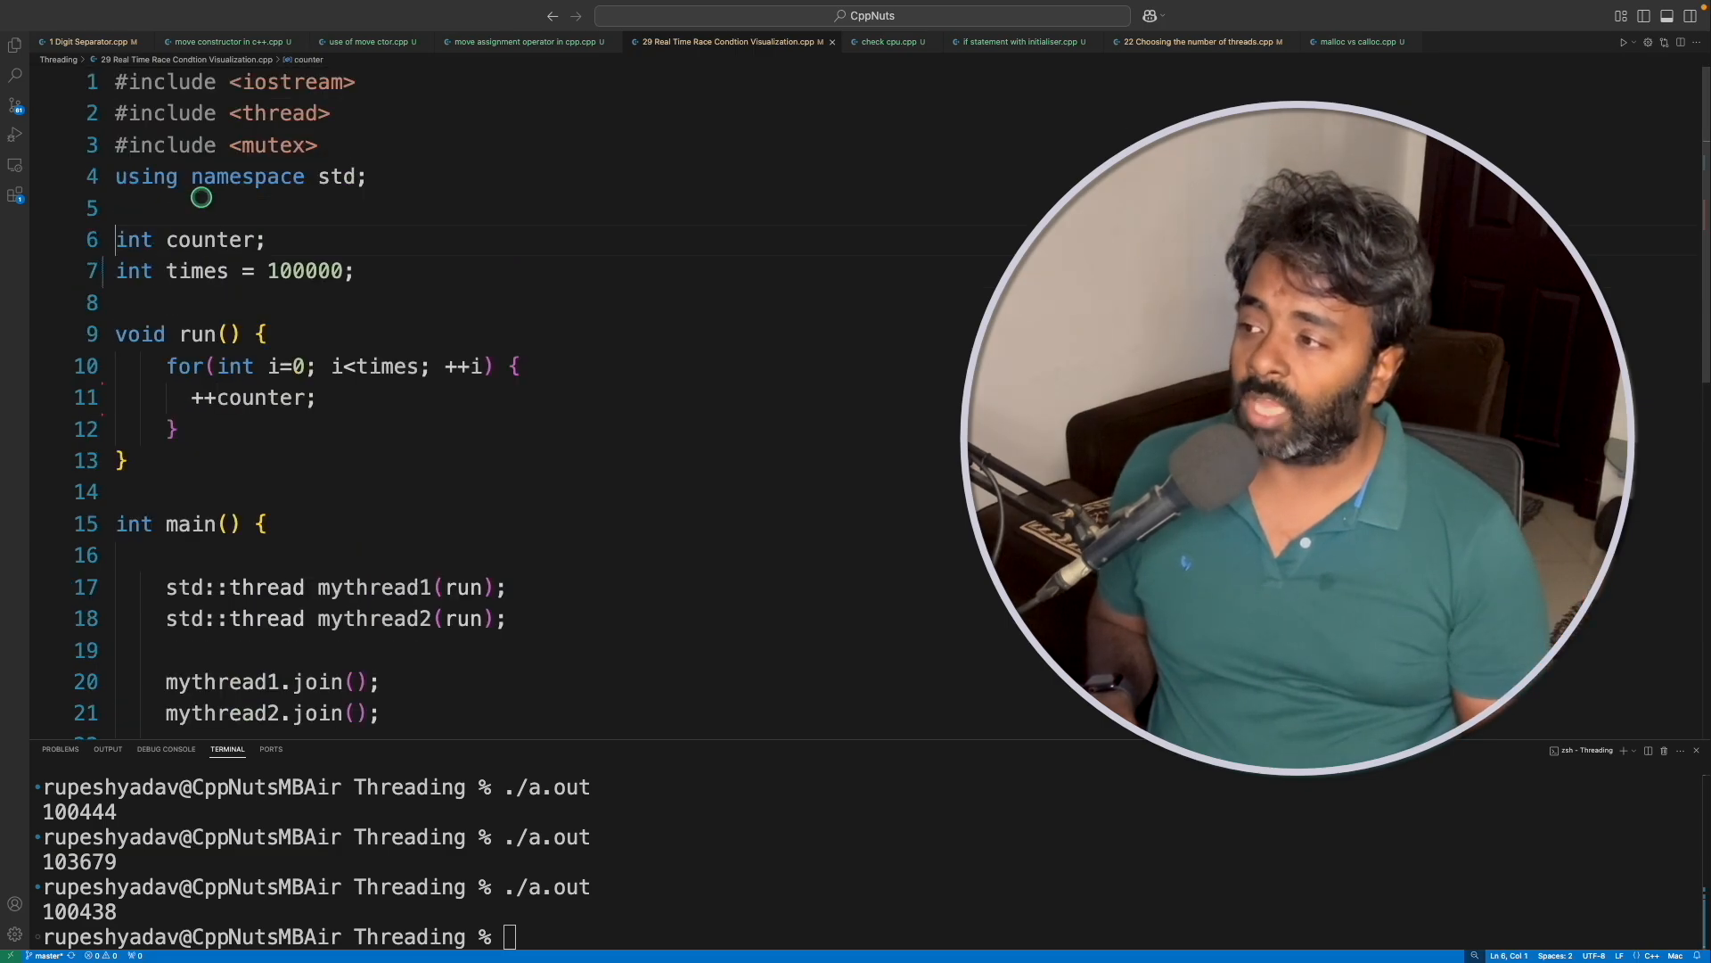
{"action": "type", "text": "std::atomic<"}
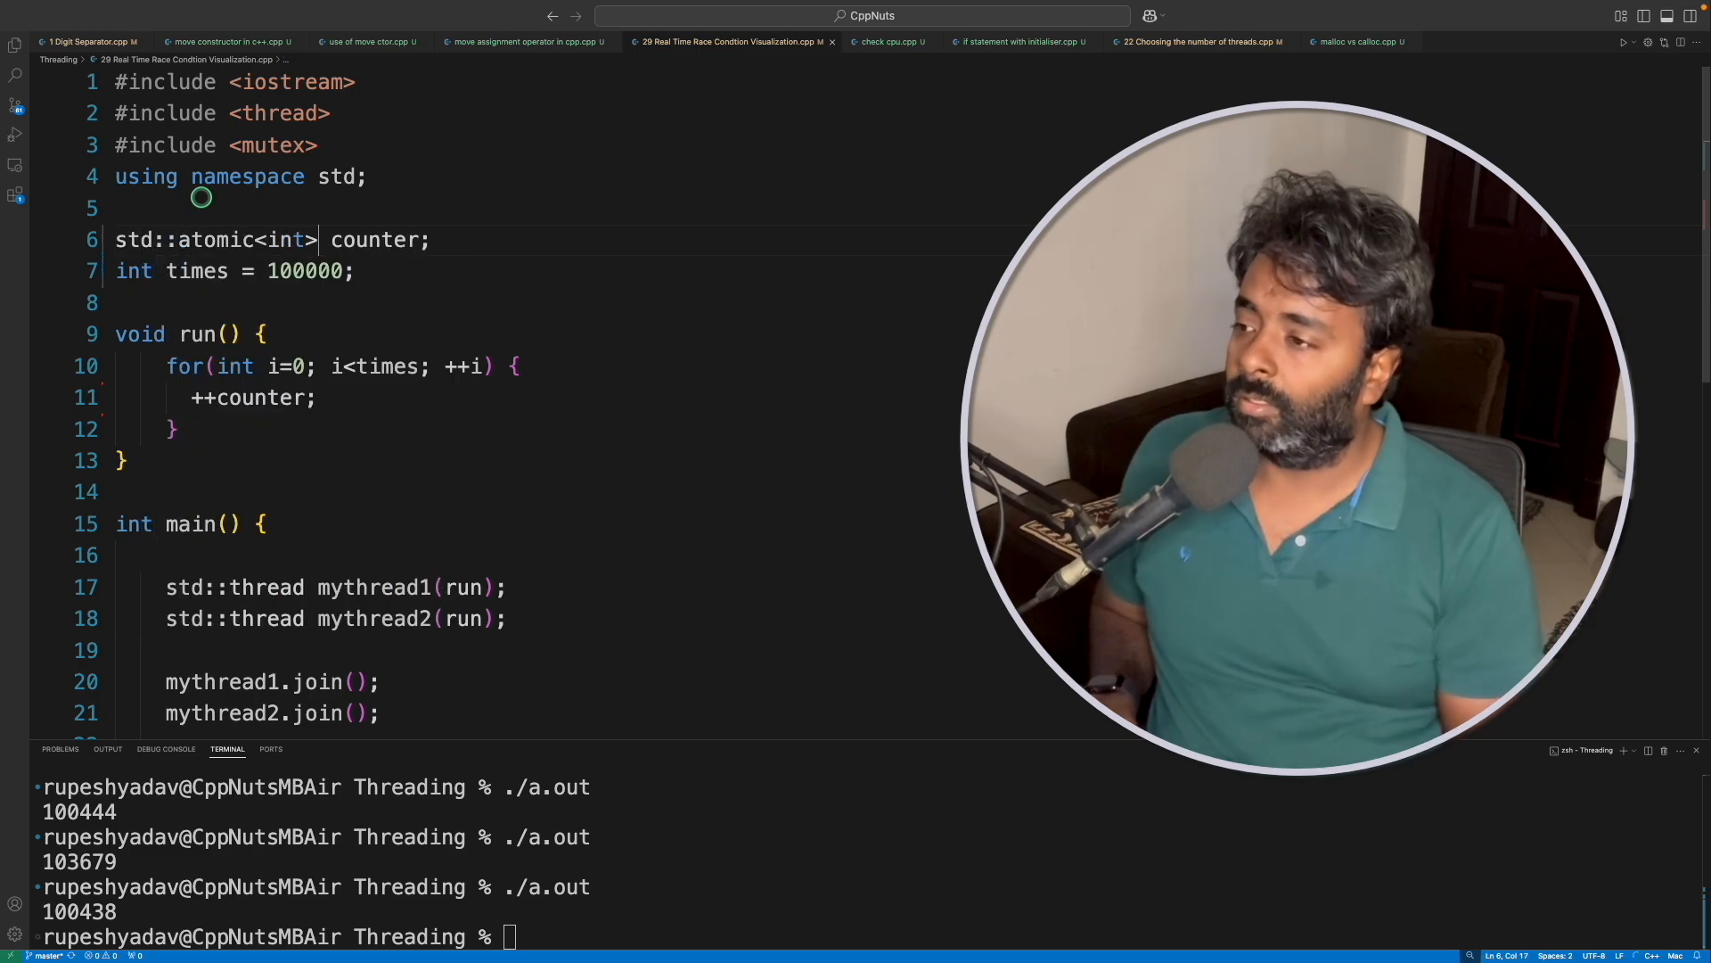
{"action": "double_click", "coordinate": [215, 239]}
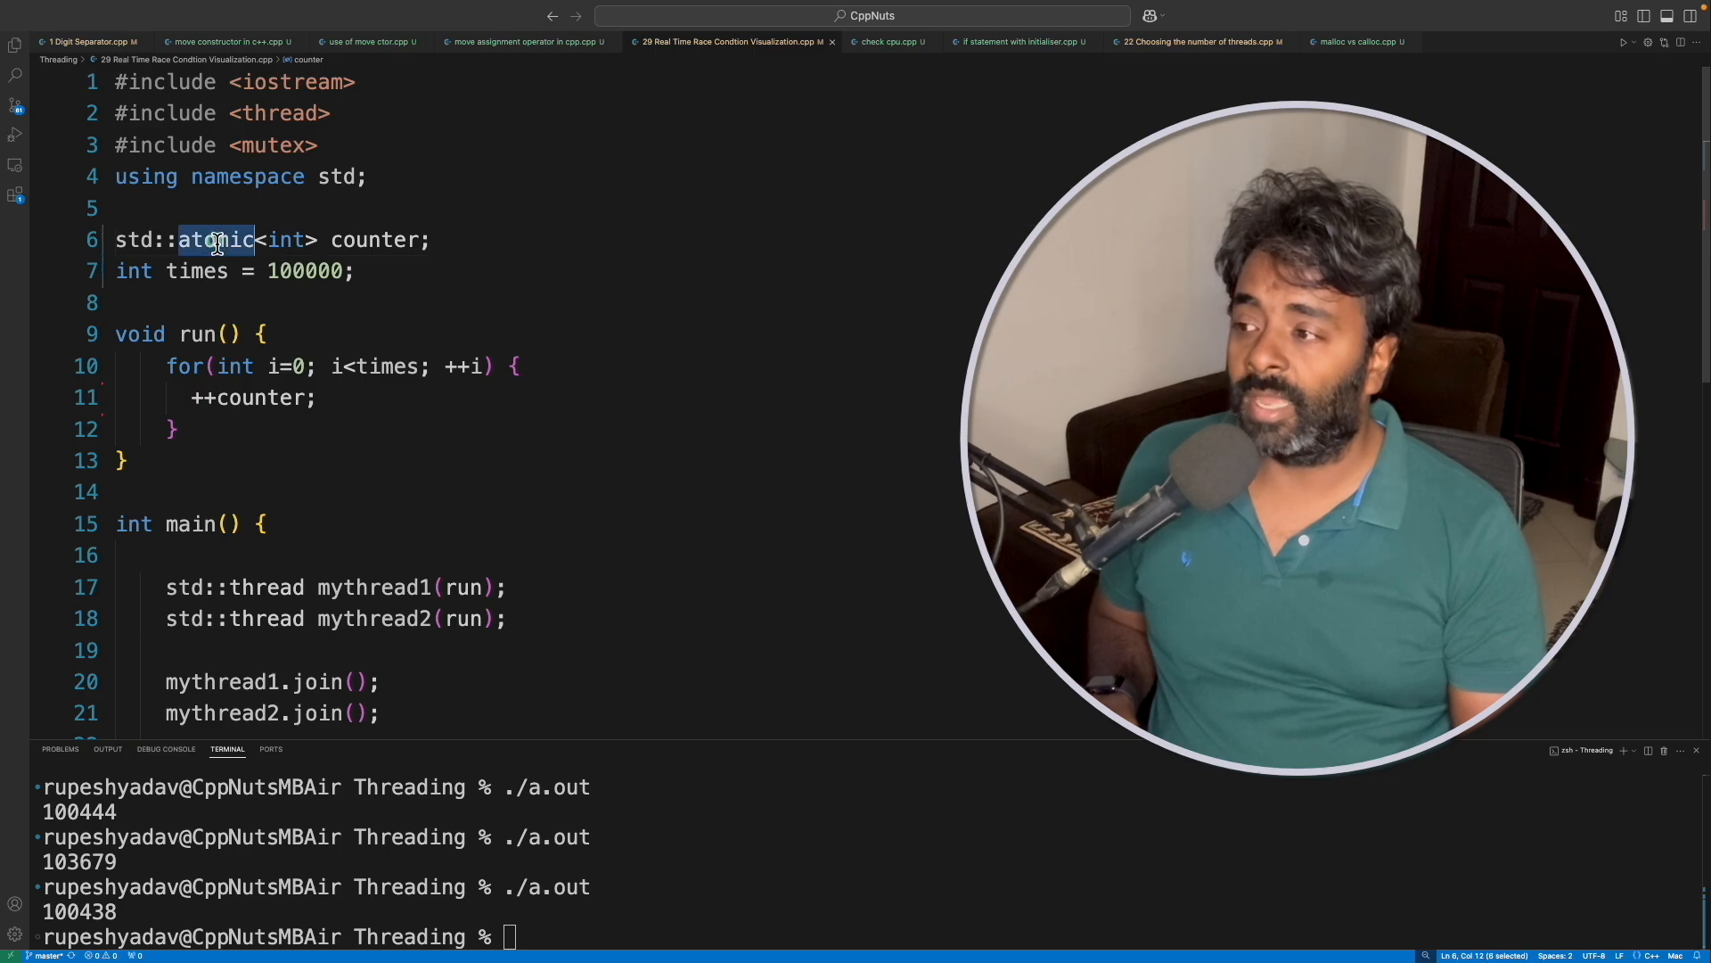
Rerun ./a.out three times, each printing 200000.
{"action": "type", "text": "./a.out"}
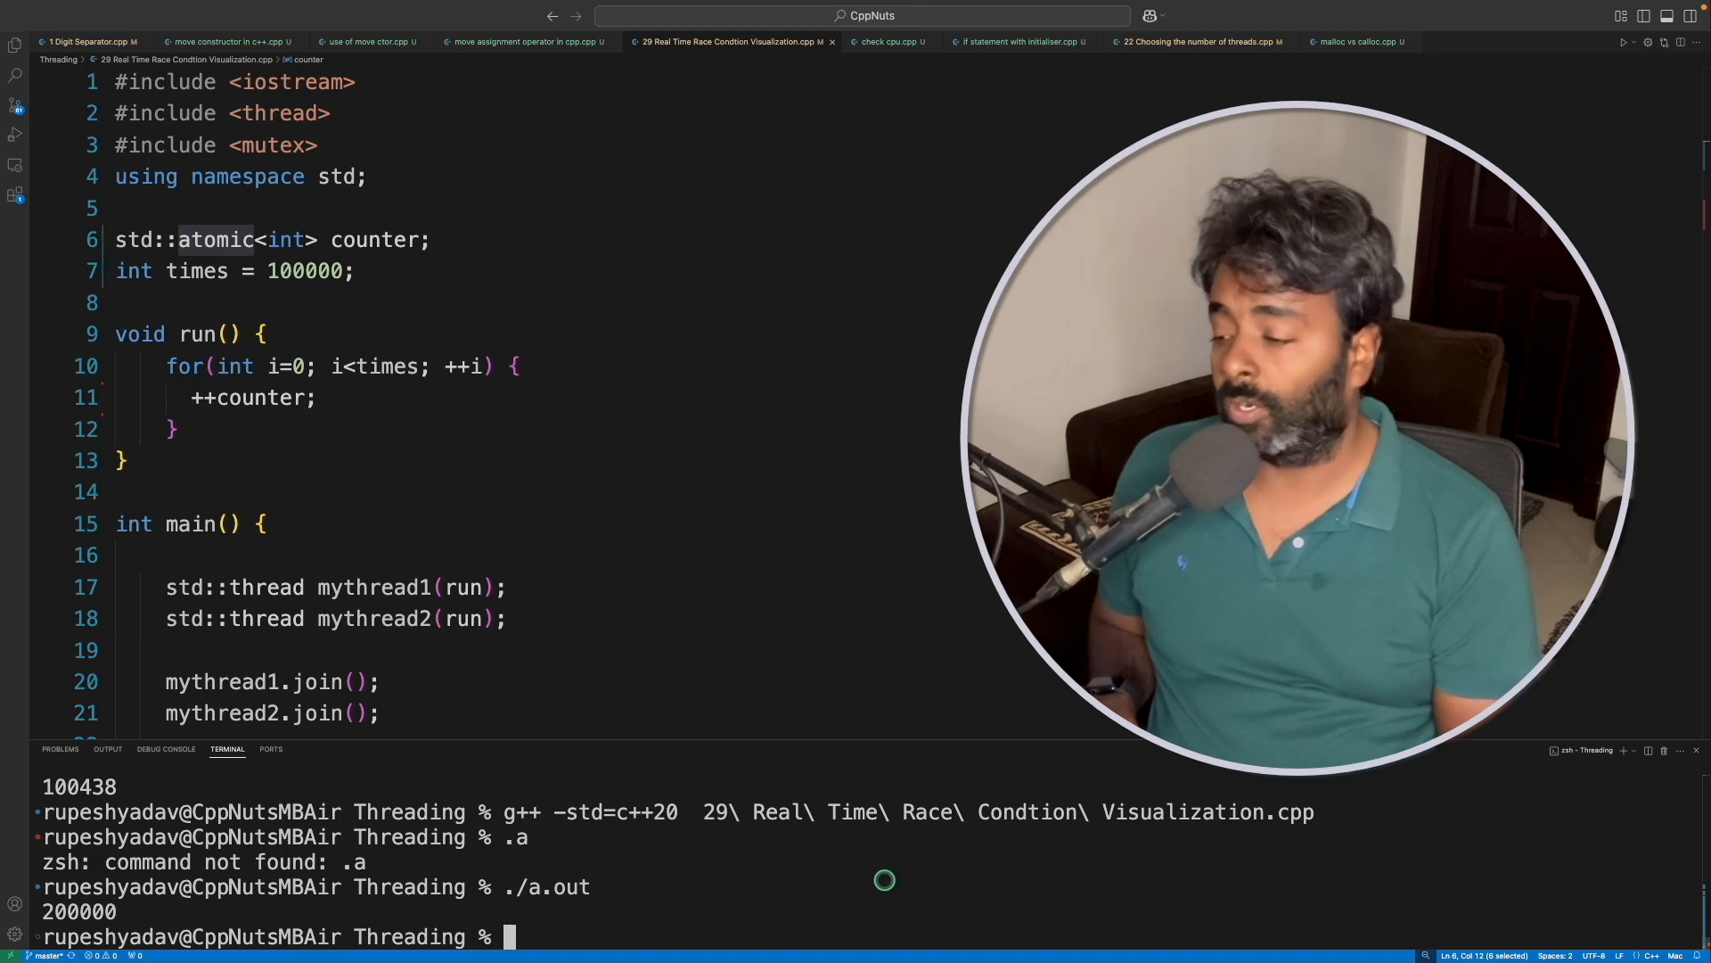
{"action": "type", "text": "./a.out"}
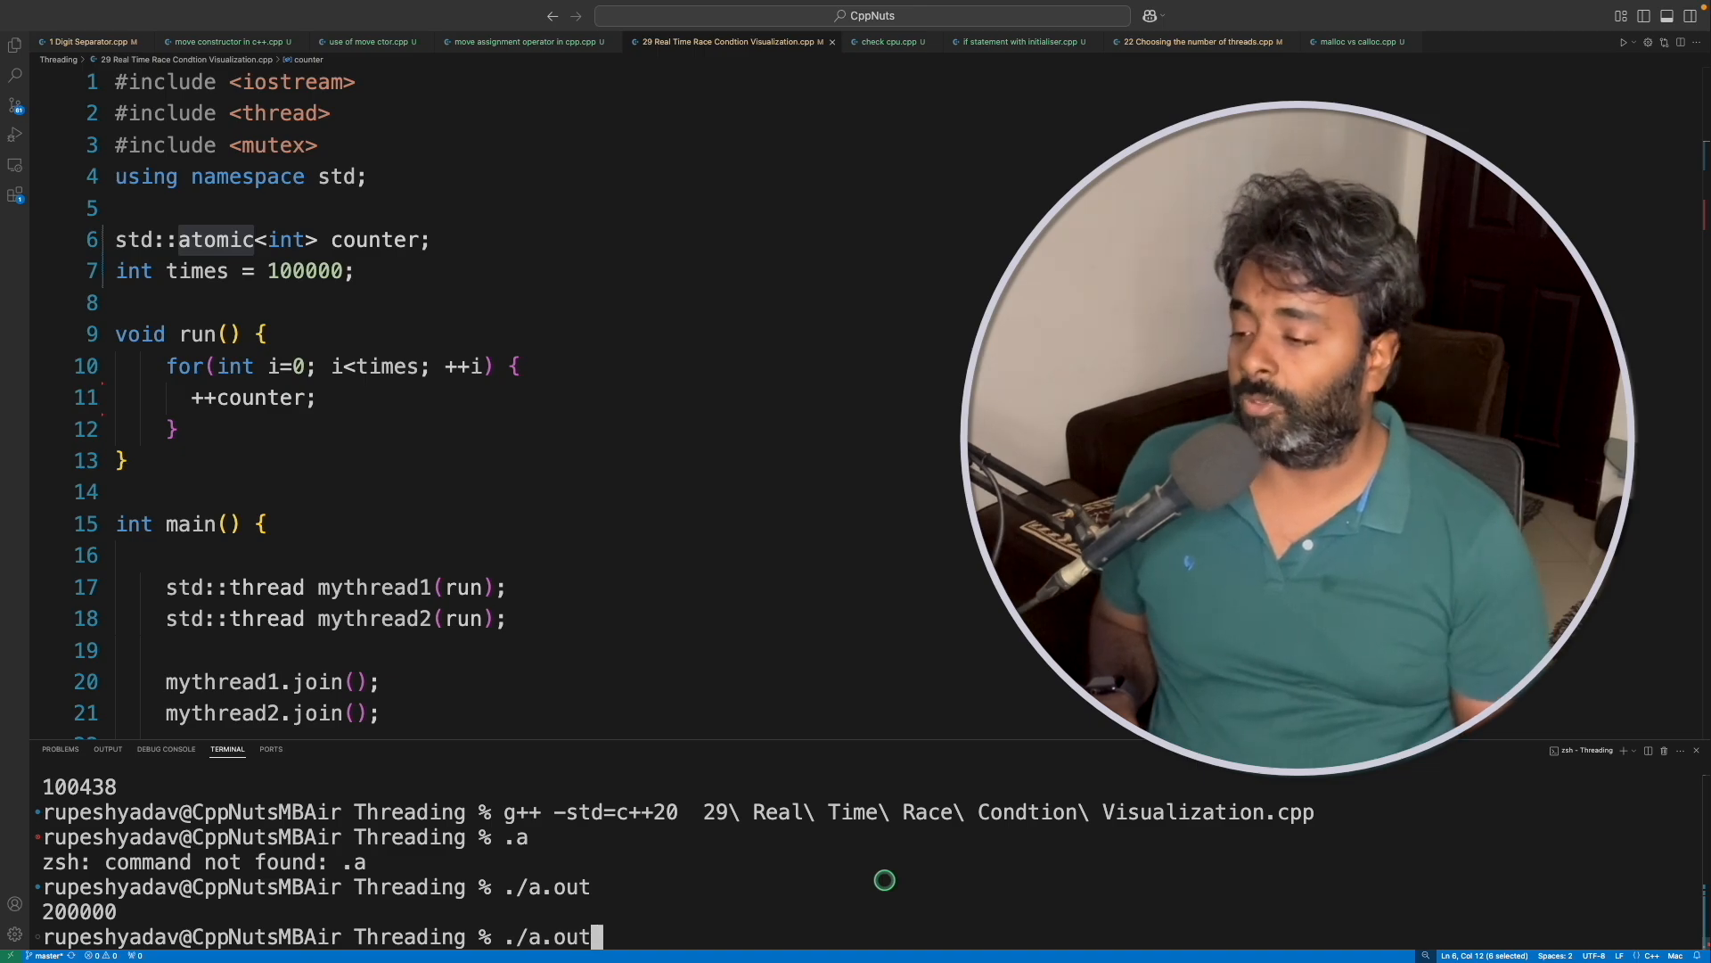
{"action": "key", "text": "Return"}
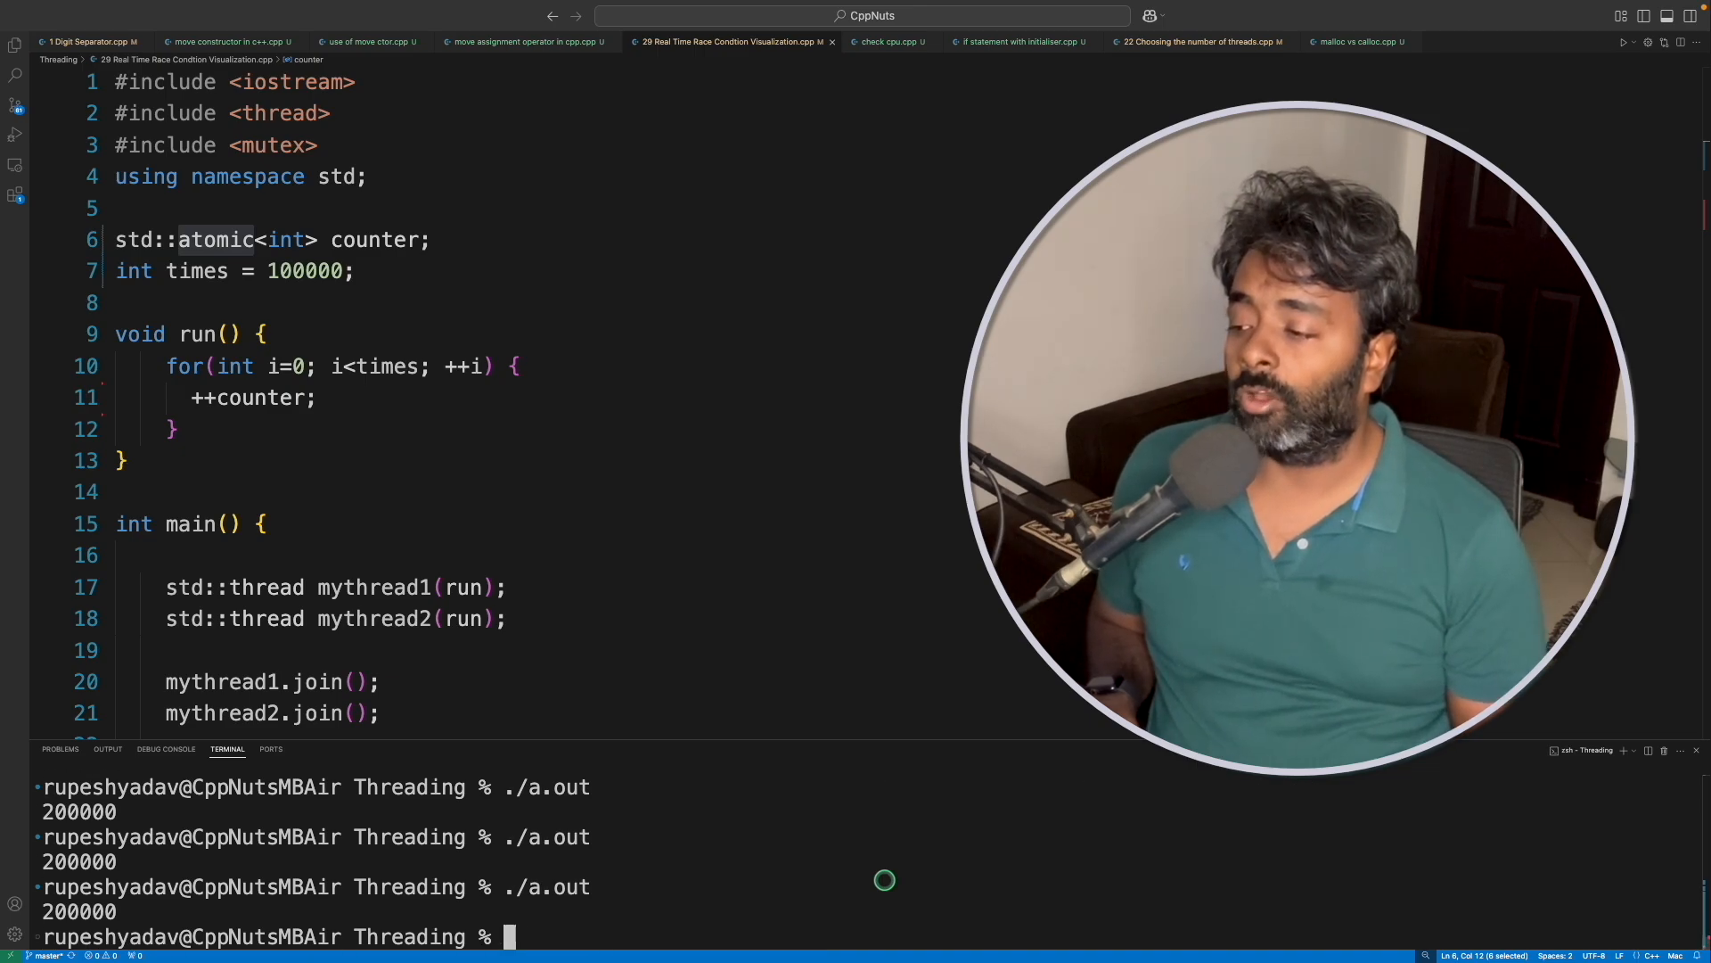
{"action": "type", "text": "./a.out"}
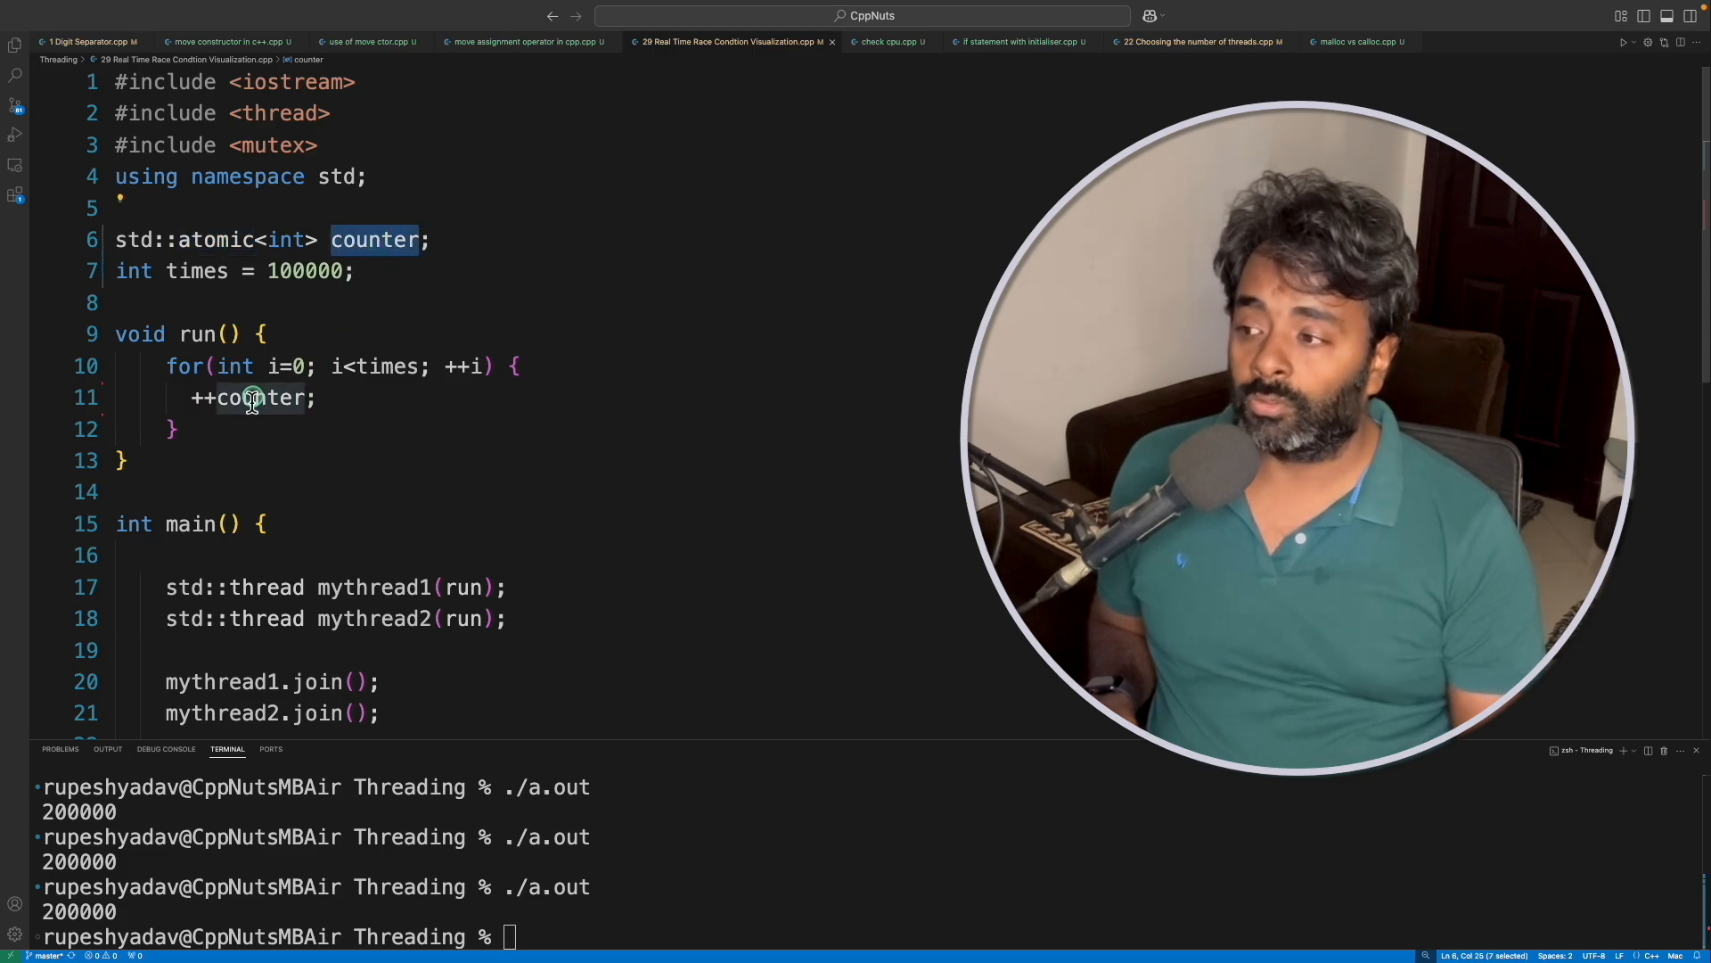
{"action": "left_click", "coordinate": [319, 398]}
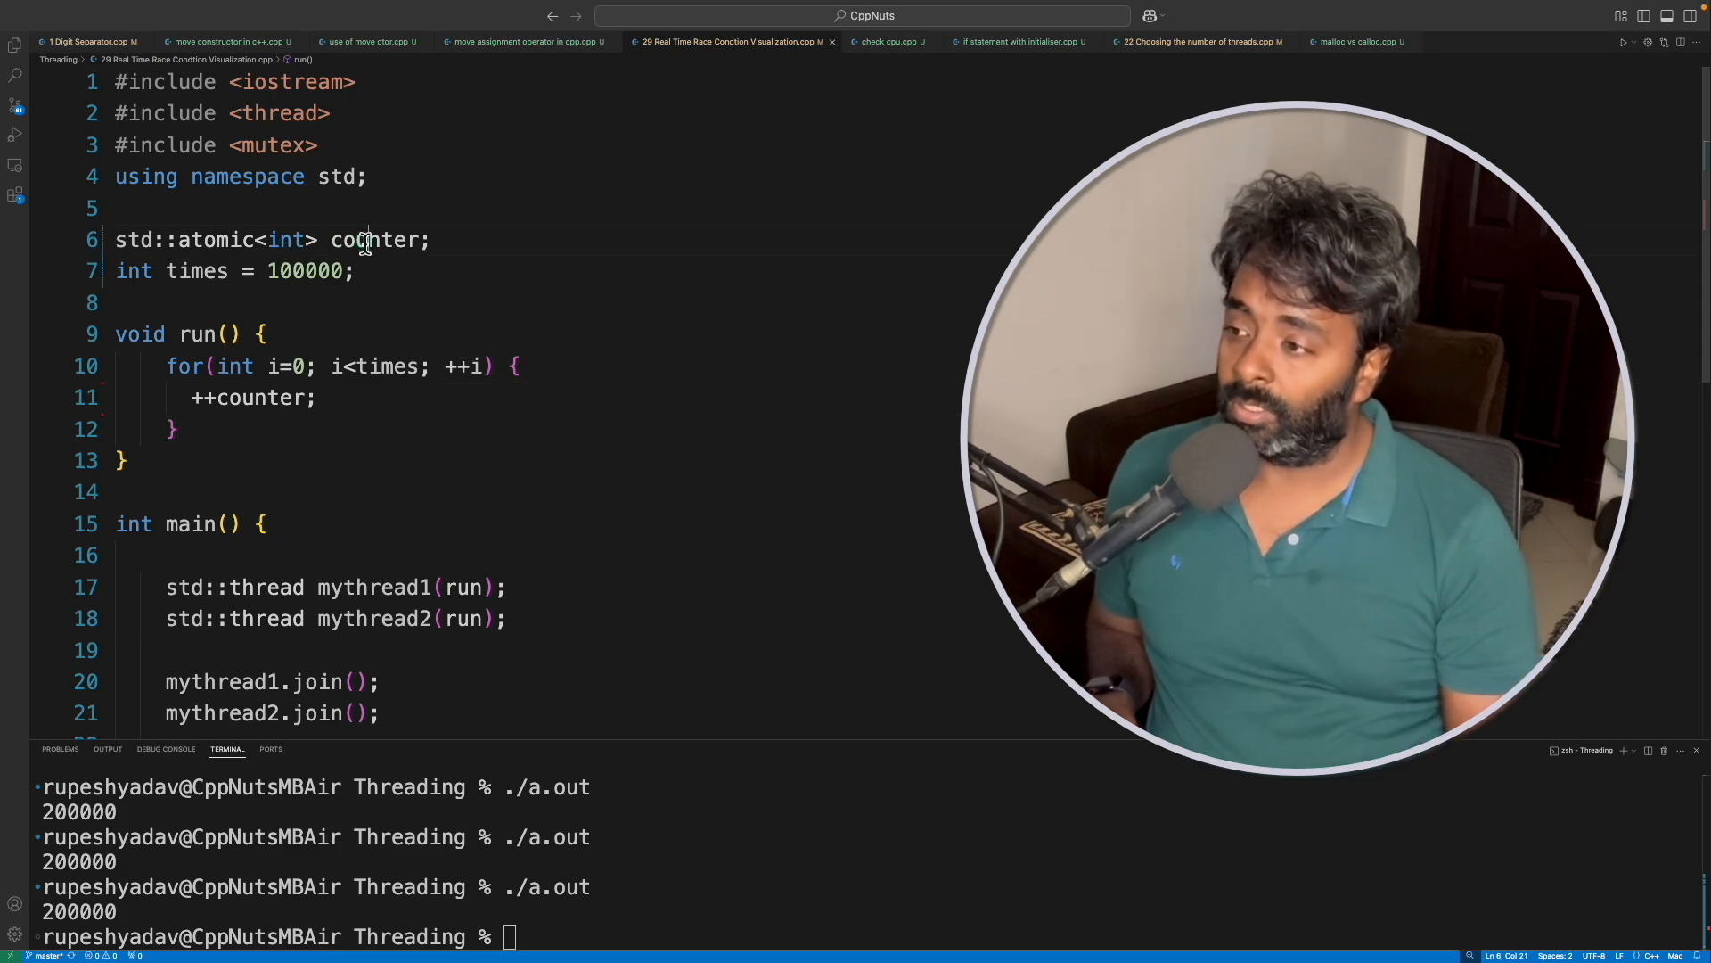
{"action": "left_click", "coordinate": [164, 365]}
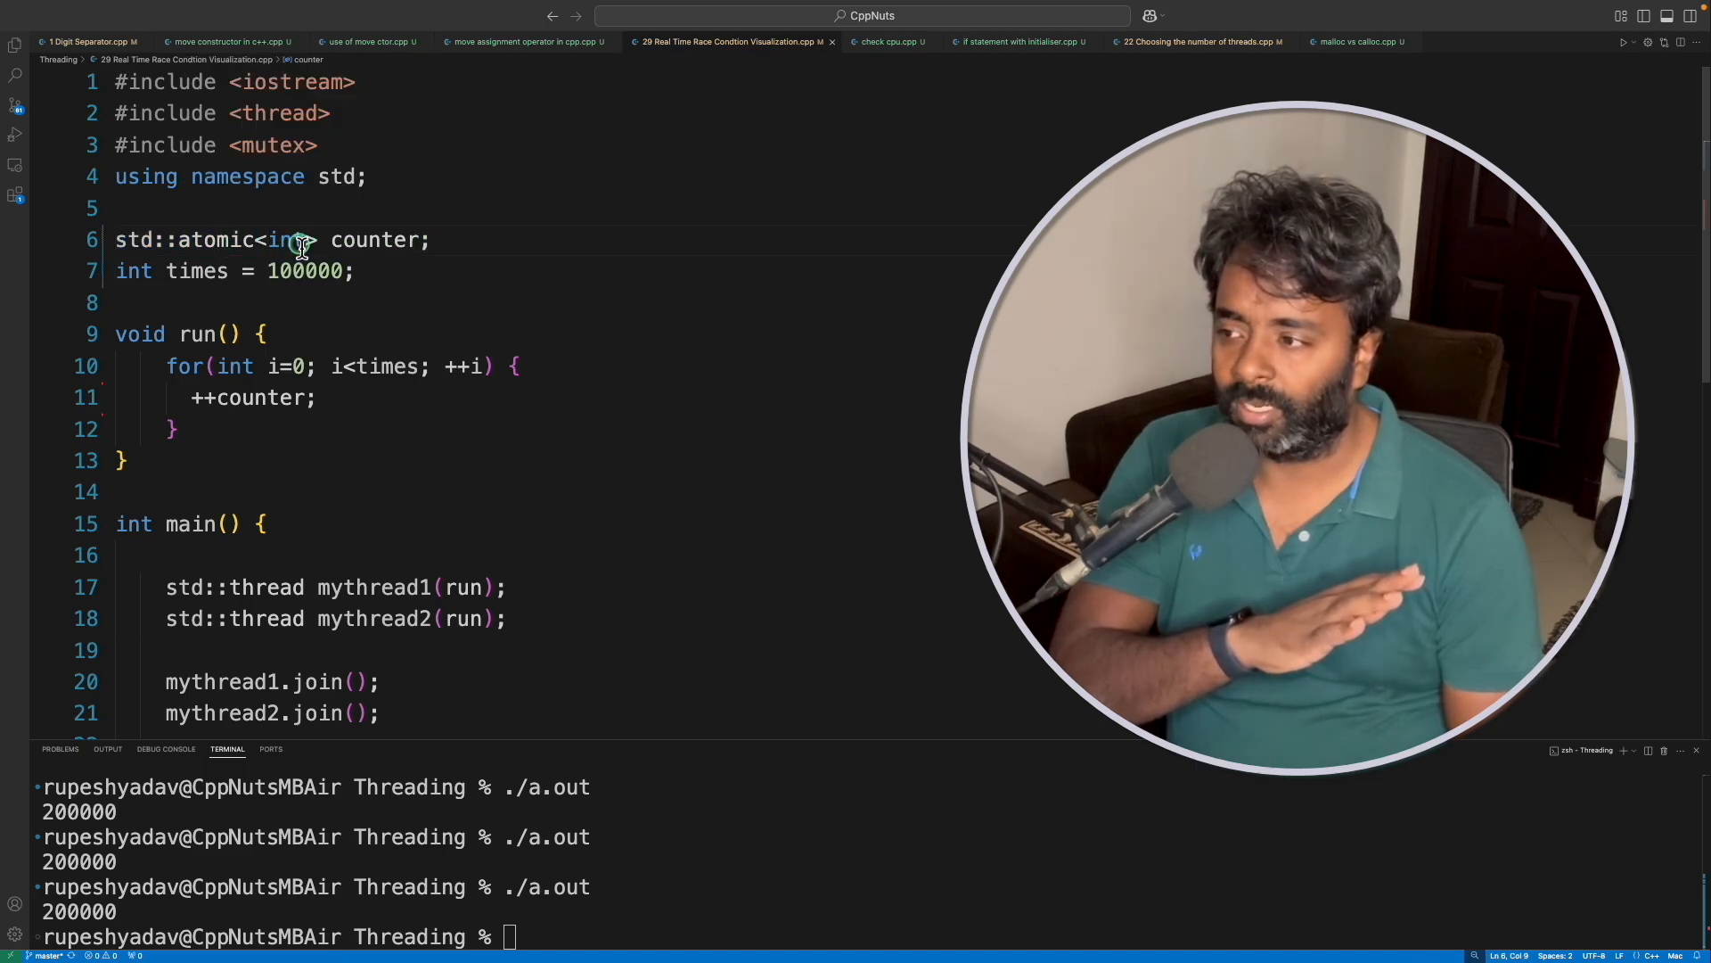
{"action": "double_click", "coordinate": [285, 239]}
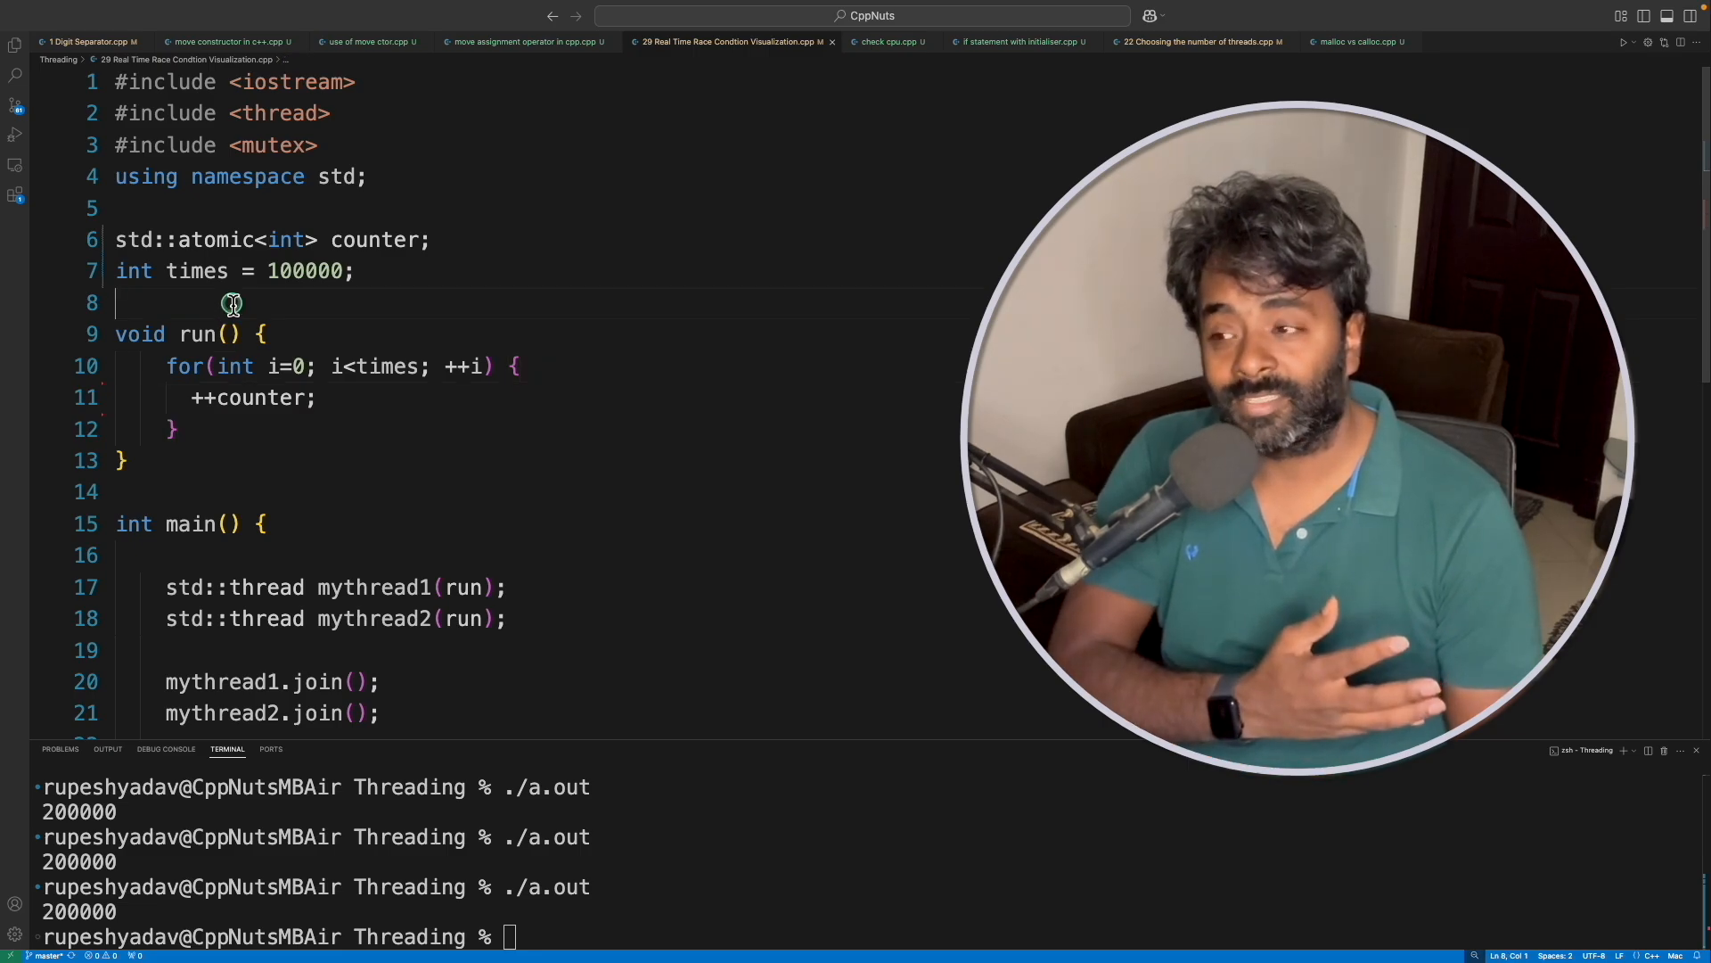
{"action": "left_click", "coordinate": [319, 239]}
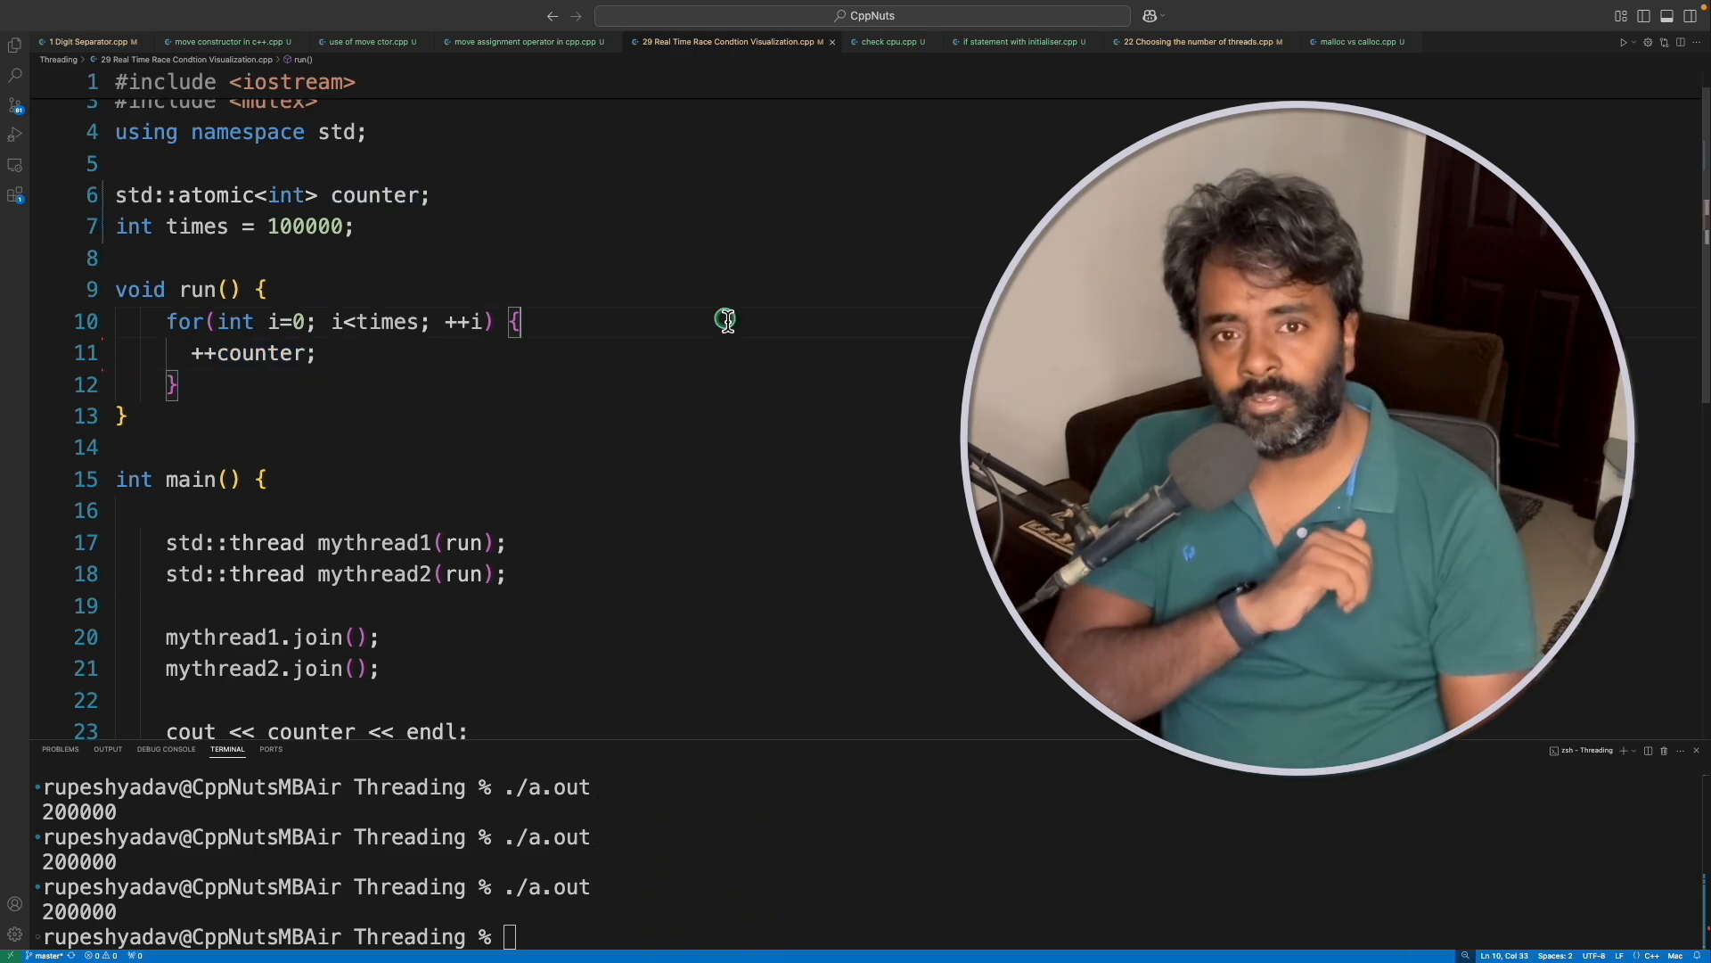
{"action": "mouse_move", "coordinate": [729, 310]}
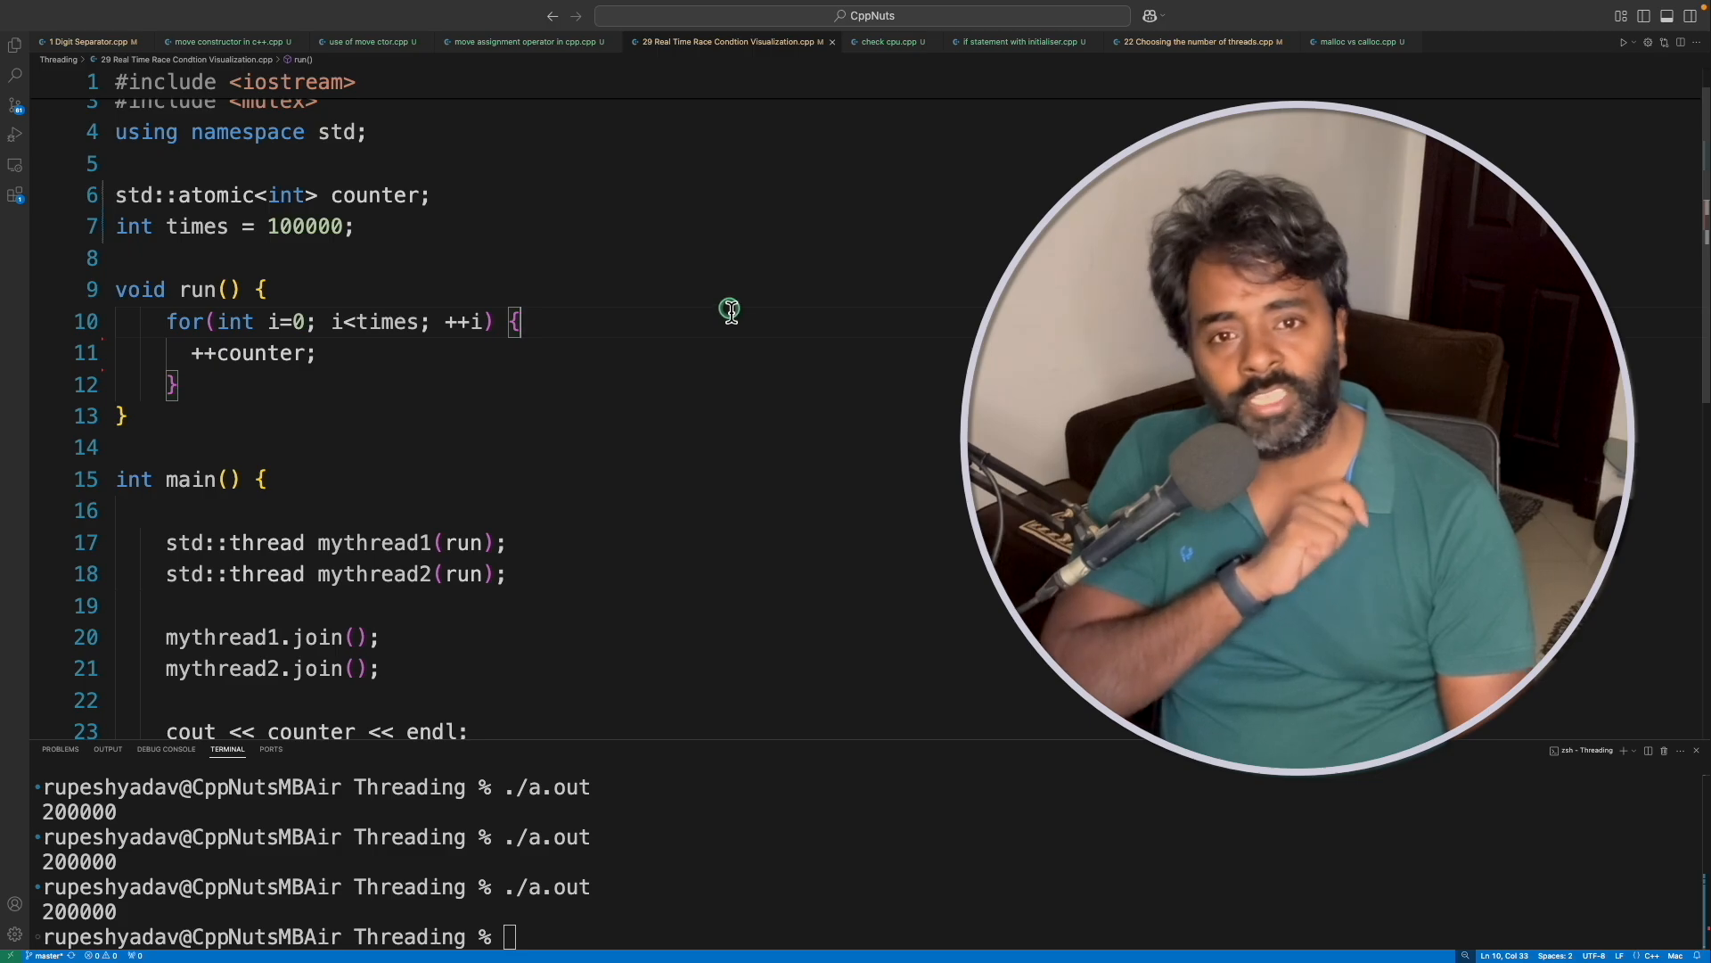
{"action": "mouse_move", "coordinate": [736, 305]}
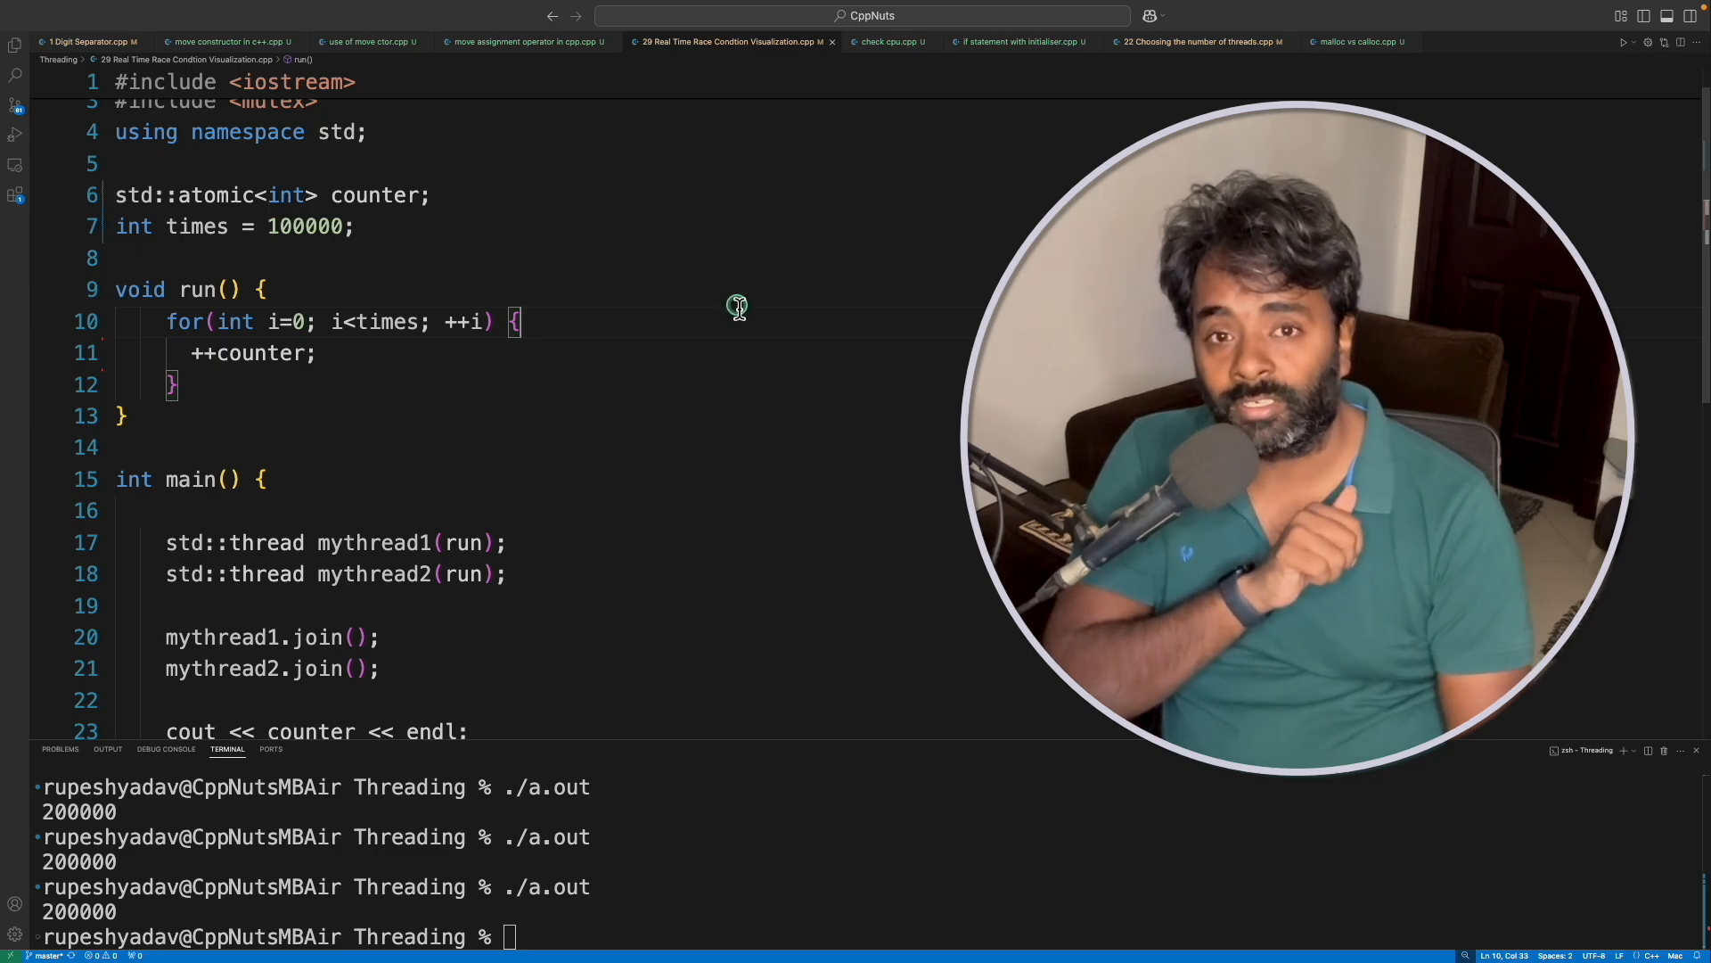